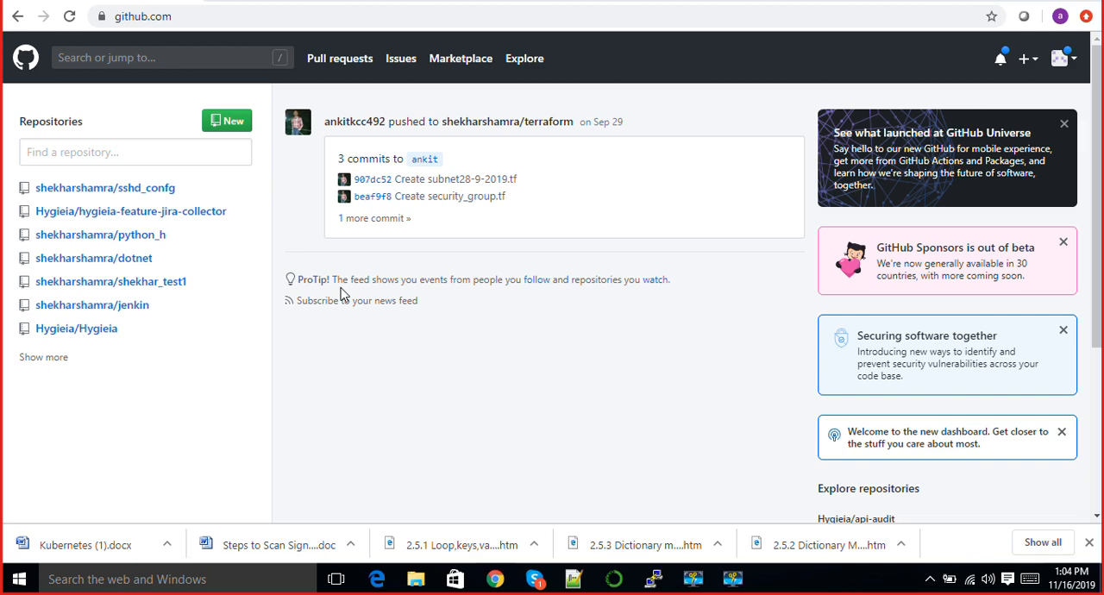
pyautogui.moveTo(342, 278)
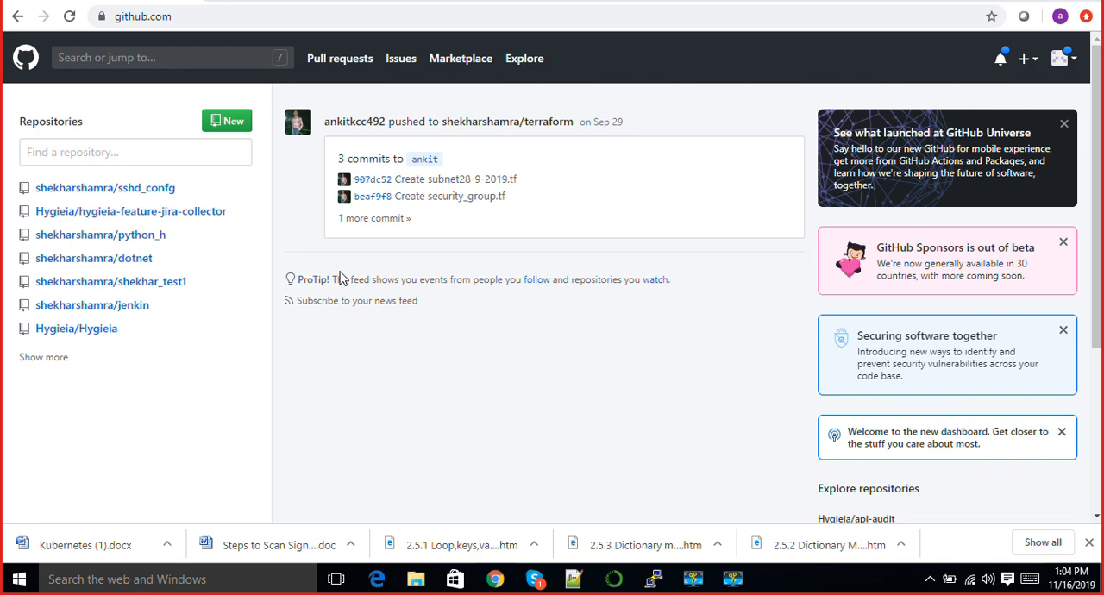
pyautogui.moveTo(310, 237)
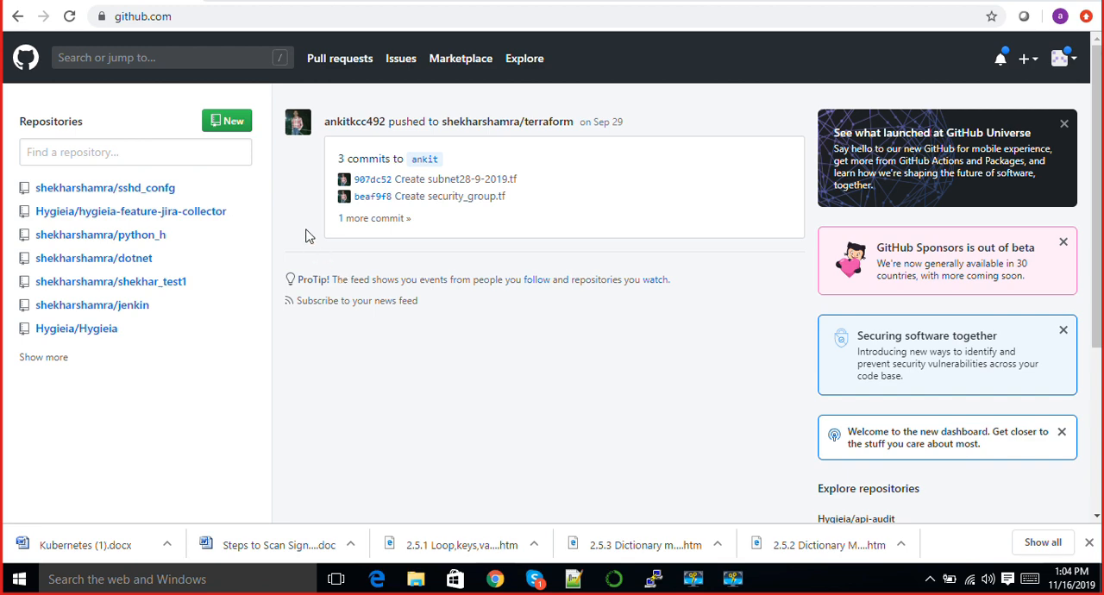
pyautogui.moveTo(242, 136)
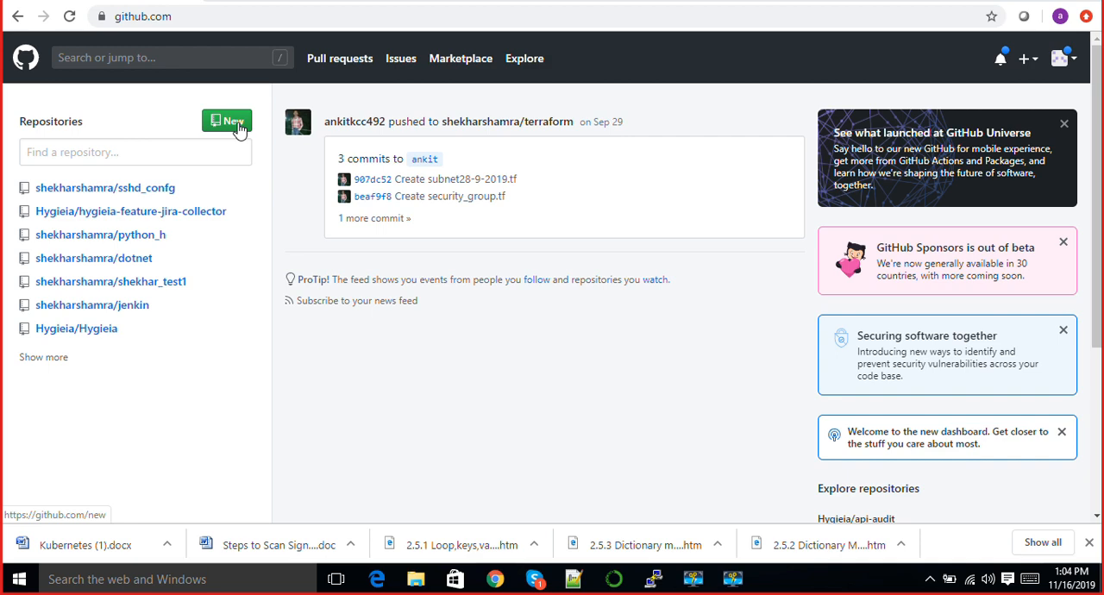
# Use the New button beside Repositories on the GitHub dashboard
pyautogui.click(227, 121)
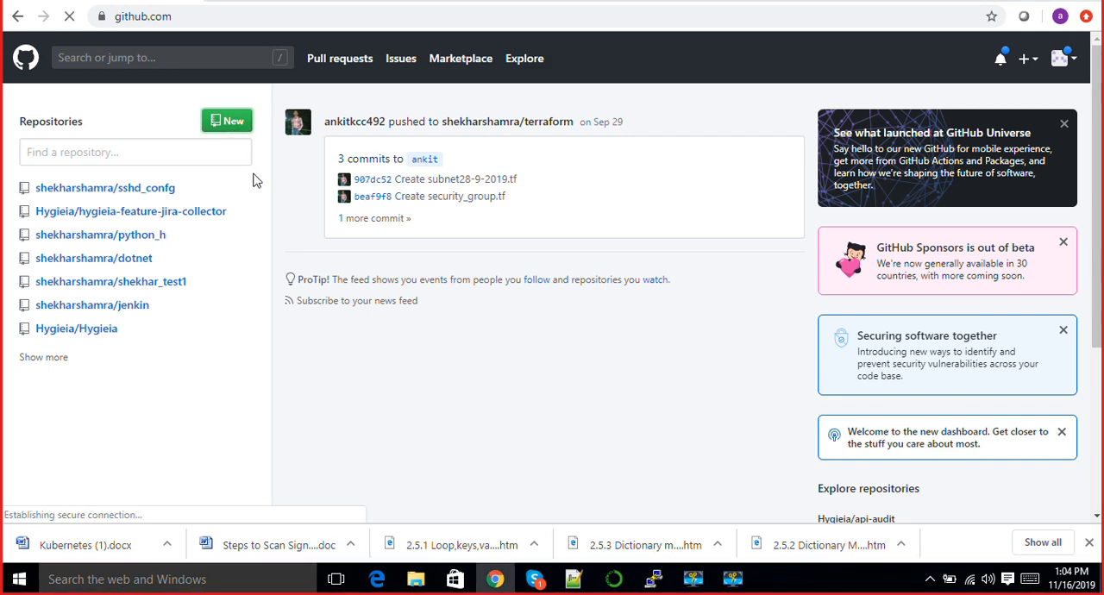
# Name the repository devops8, keep the default owner, and leave visibility Public
pyautogui.click(227, 119)
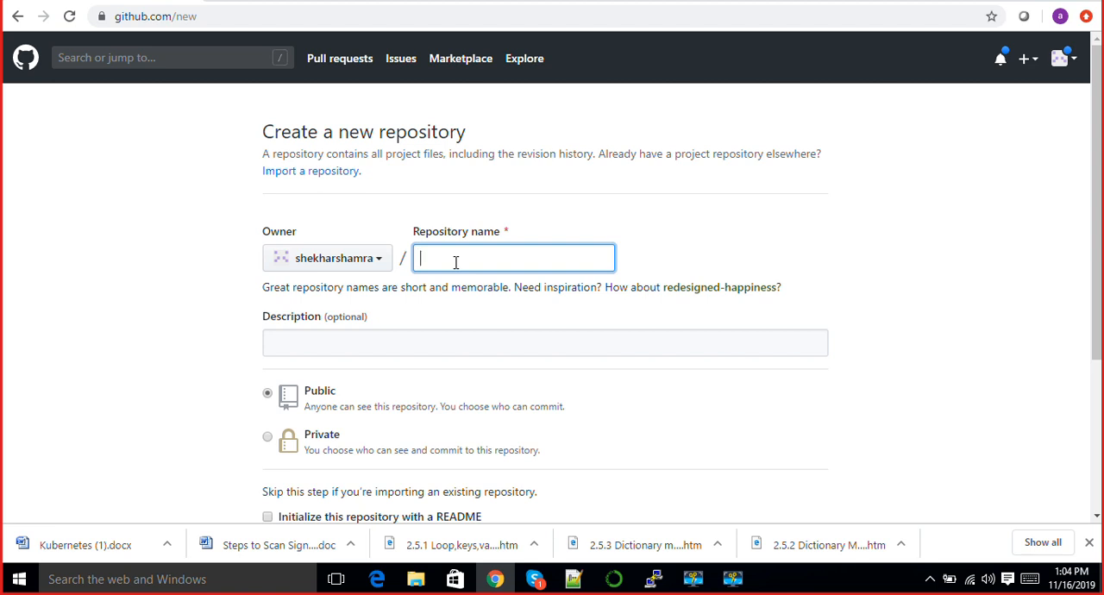
pyautogui.write('devops8')
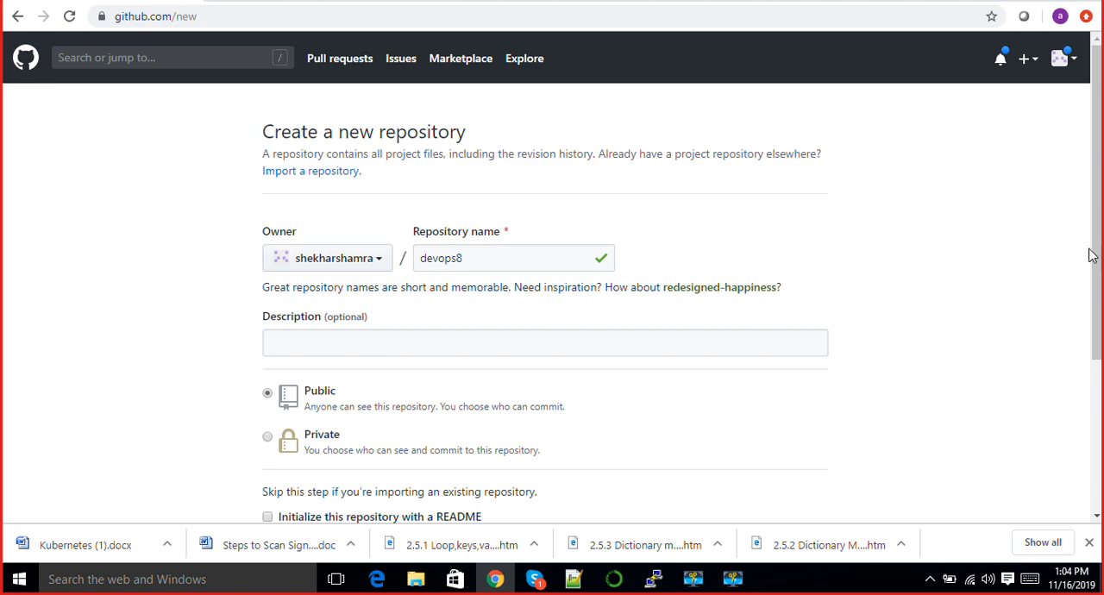
pyautogui.scroll(-3)
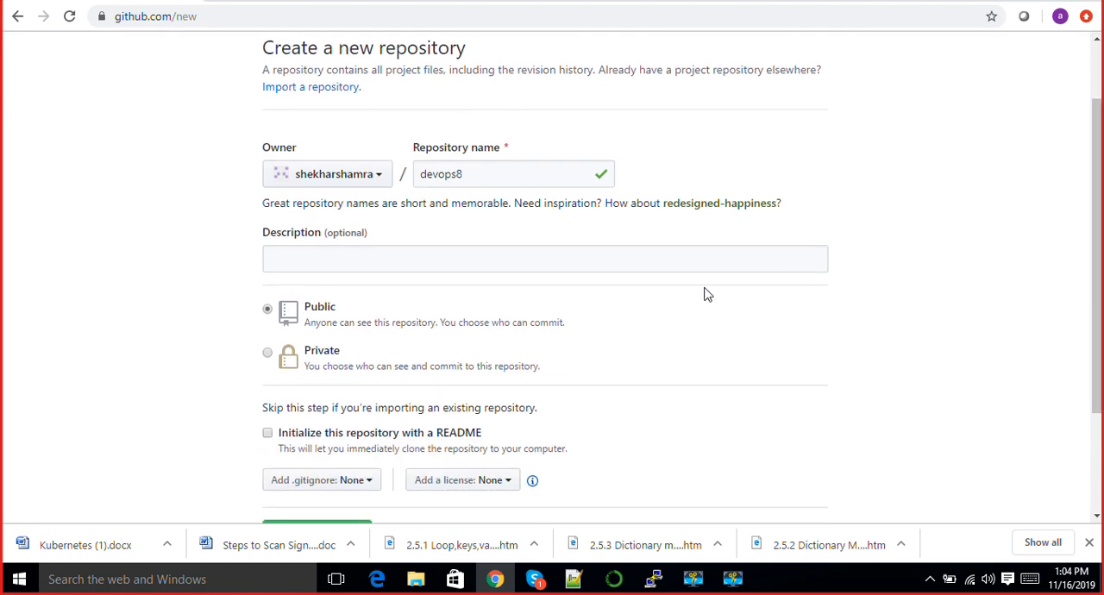
pyautogui.click(328, 173)
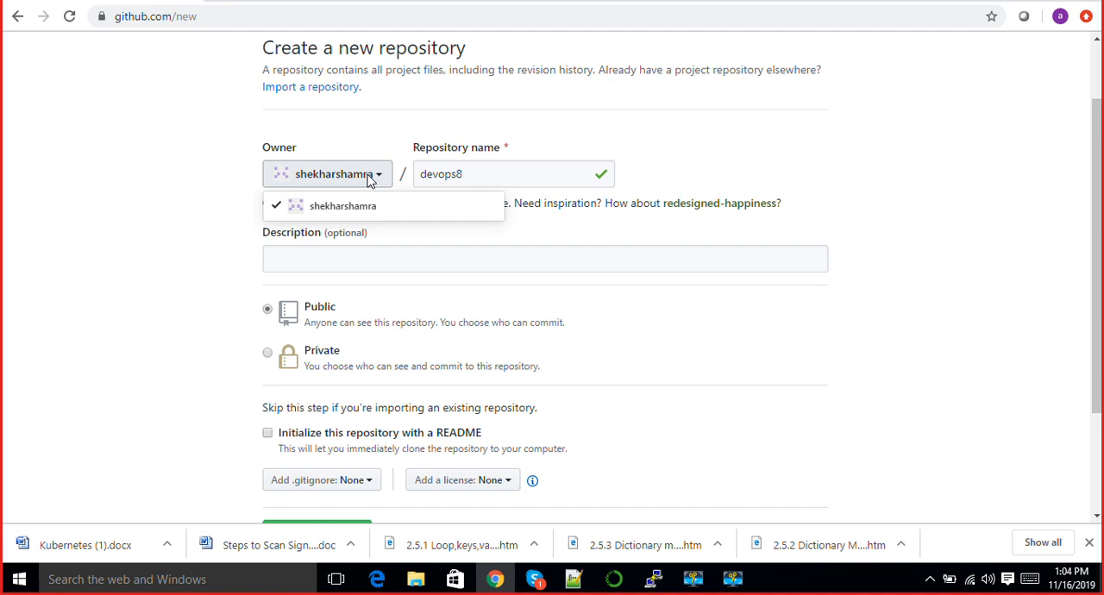
pyautogui.click(342, 206)
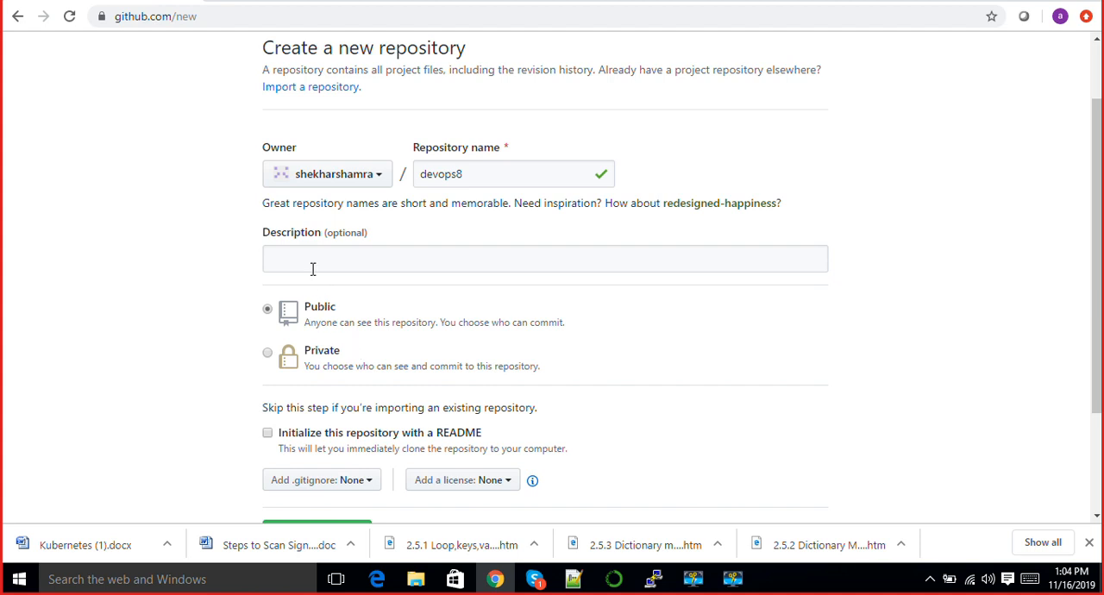
pyautogui.click(545, 259)
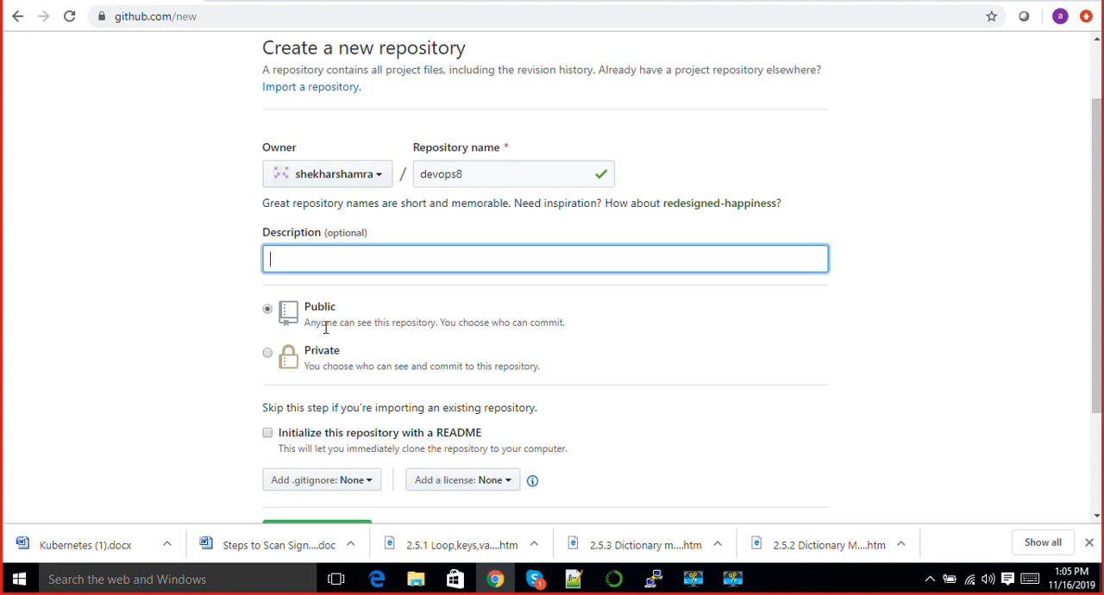
pyautogui.moveTo(398, 324)
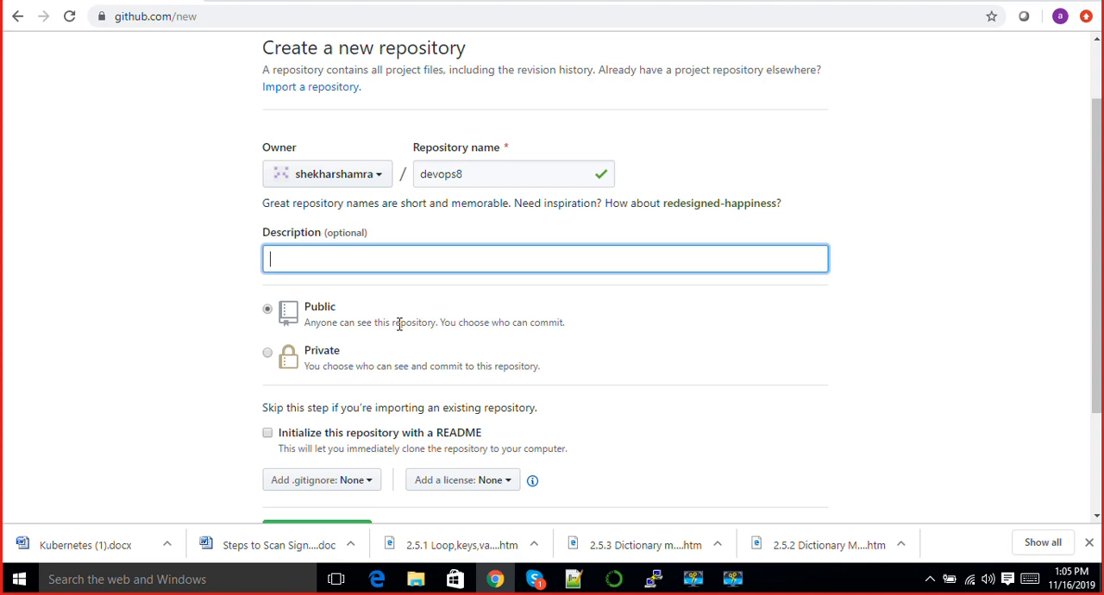
pyautogui.moveTo(346, 320)
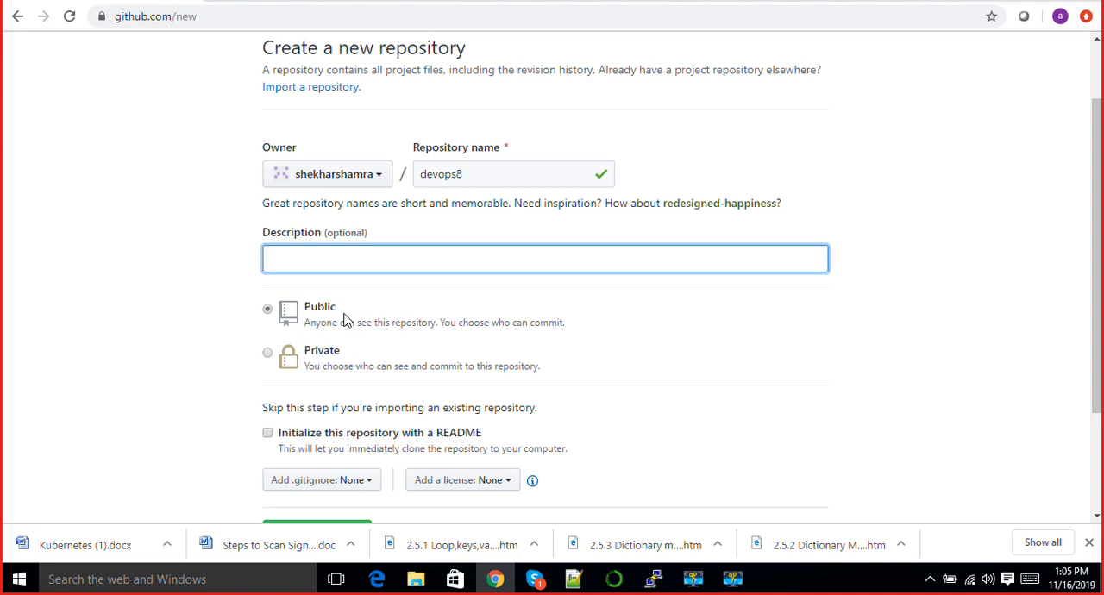
pyautogui.moveTo(343, 315)
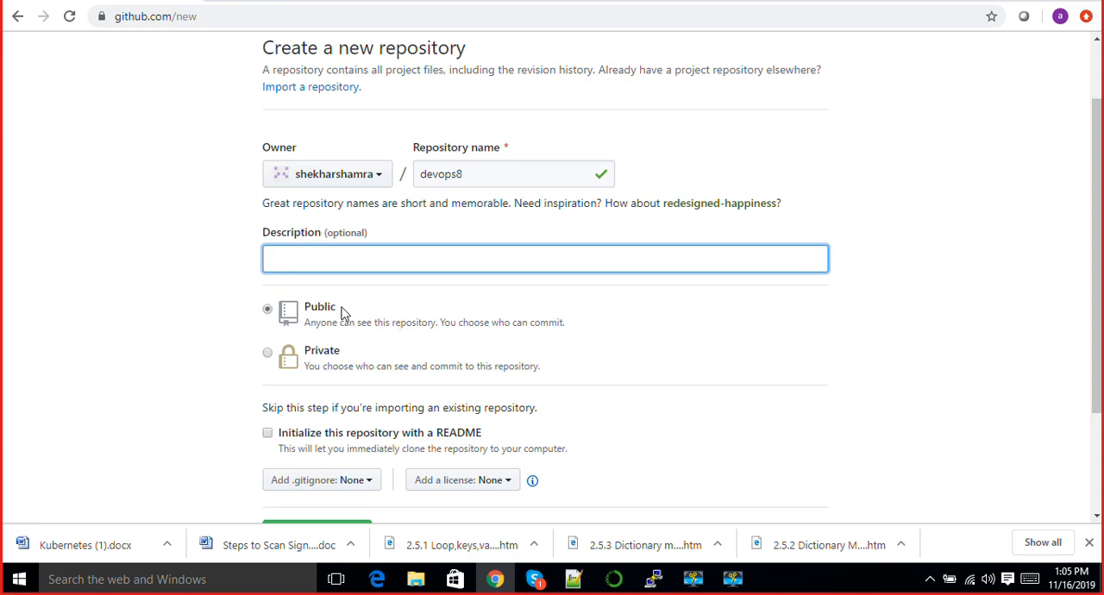
pyautogui.moveTo(312, 350)
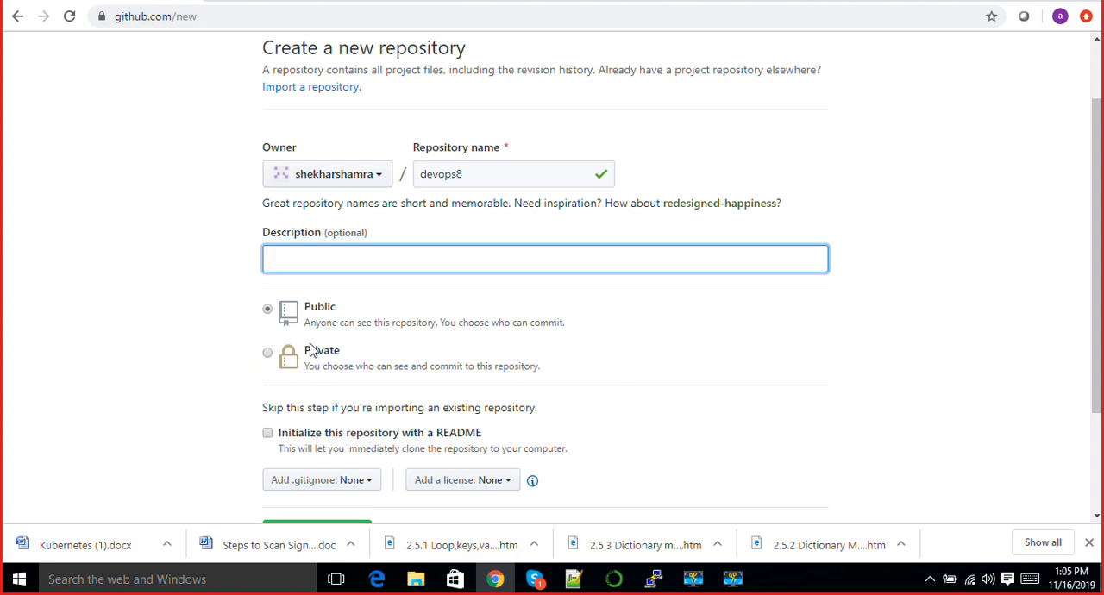
pyautogui.moveTo(302, 363)
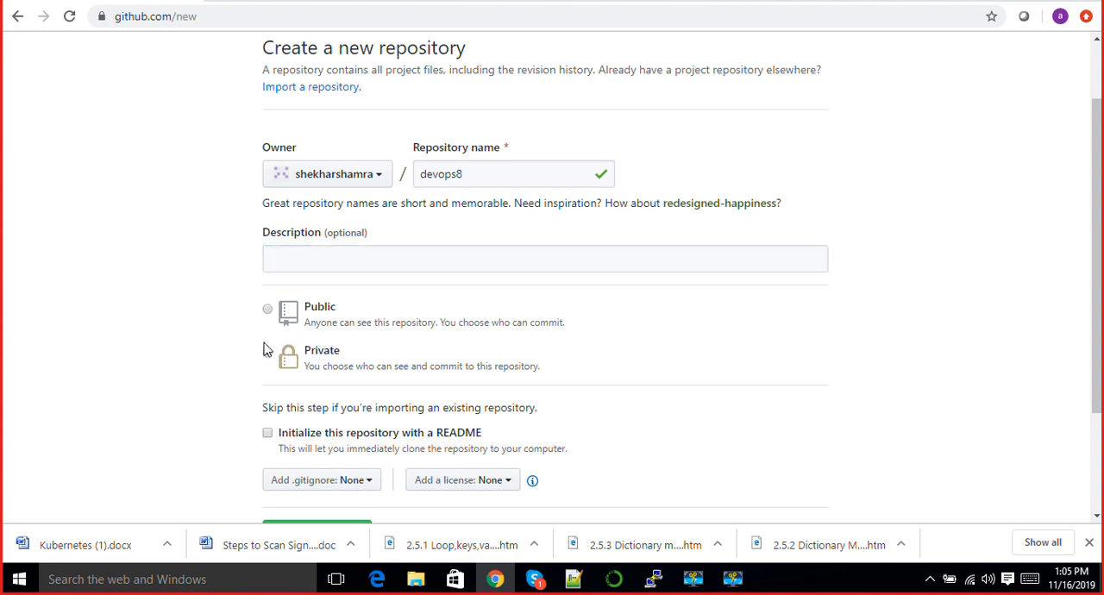
pyautogui.click(268, 352)
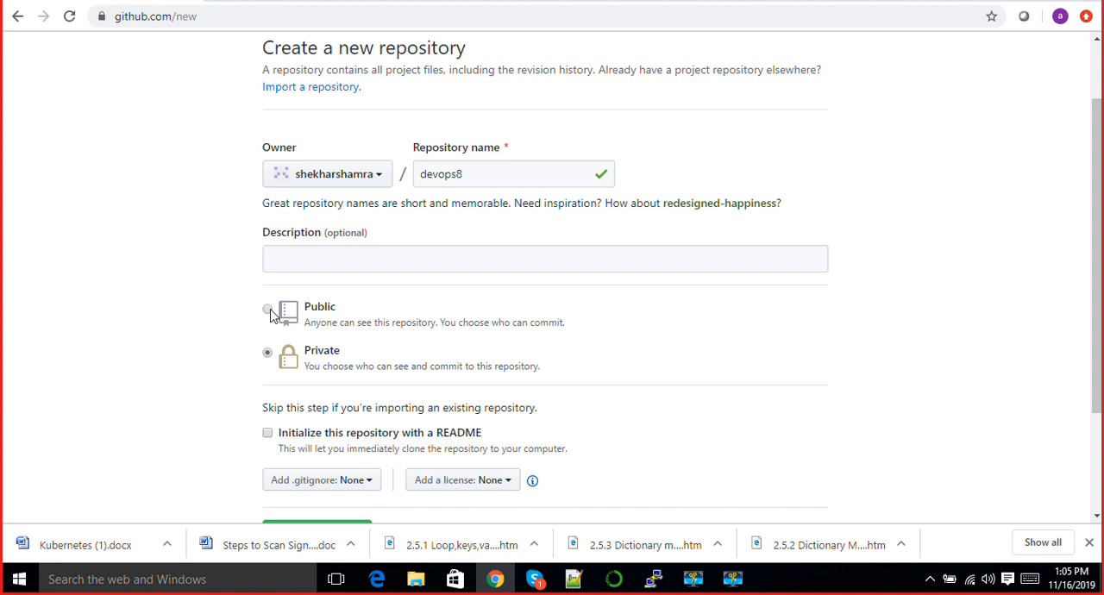
pyautogui.click(267, 309)
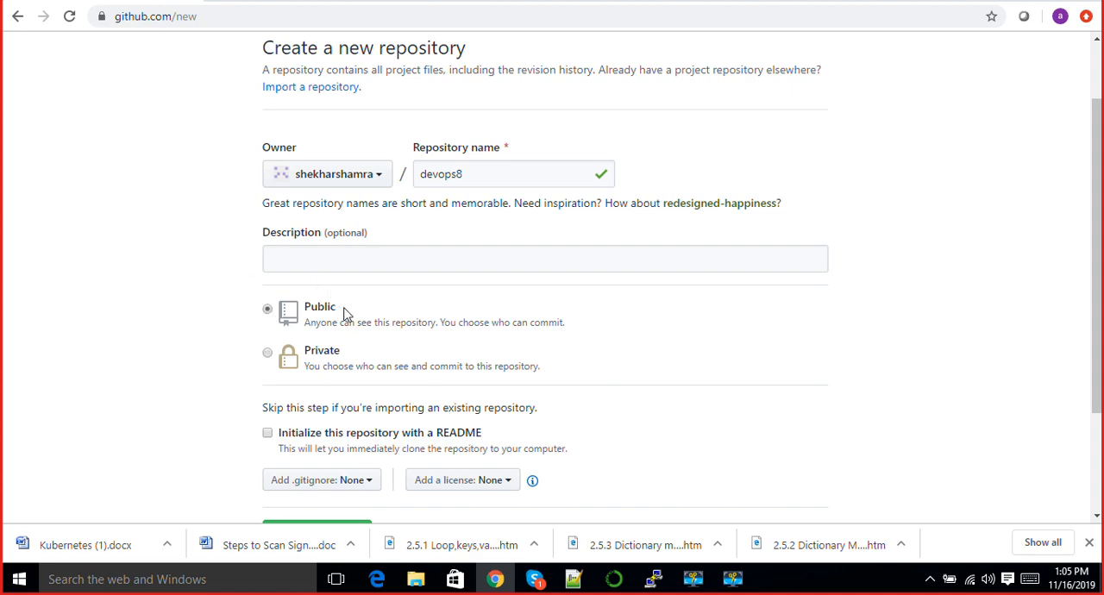
# Enable 'Initialize this repository with a README' and create devops8
pyautogui.scroll(-3)
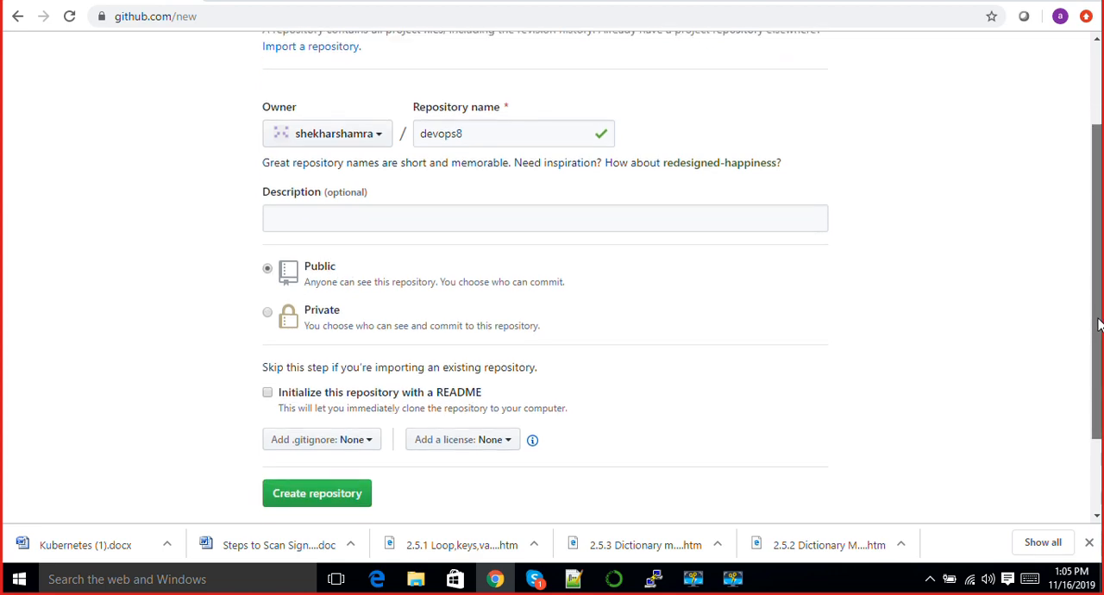
pyautogui.scroll(-3)
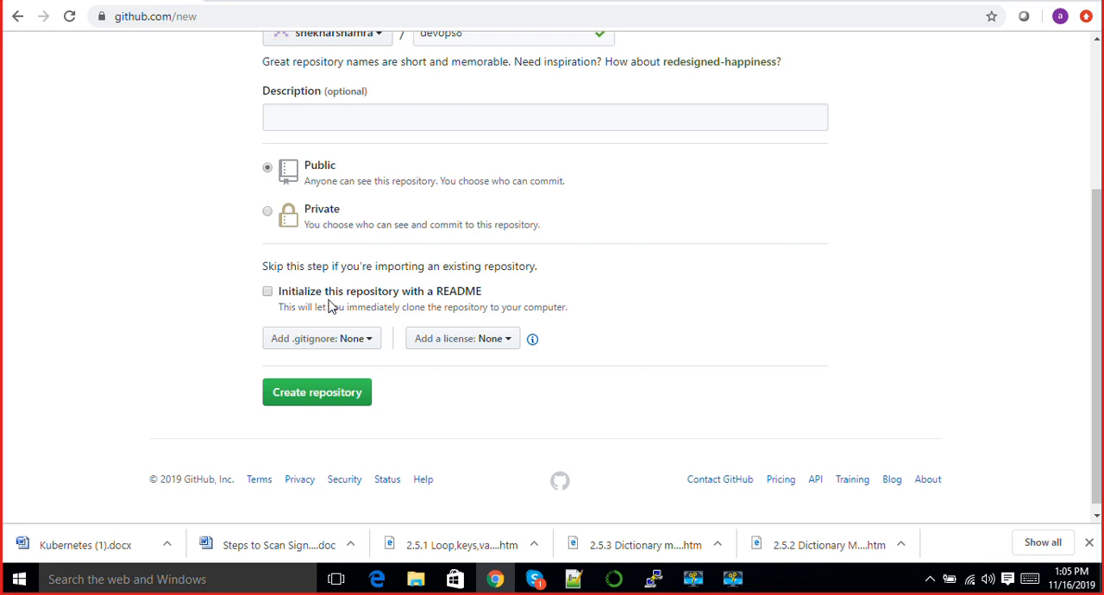
pyautogui.click(268, 290)
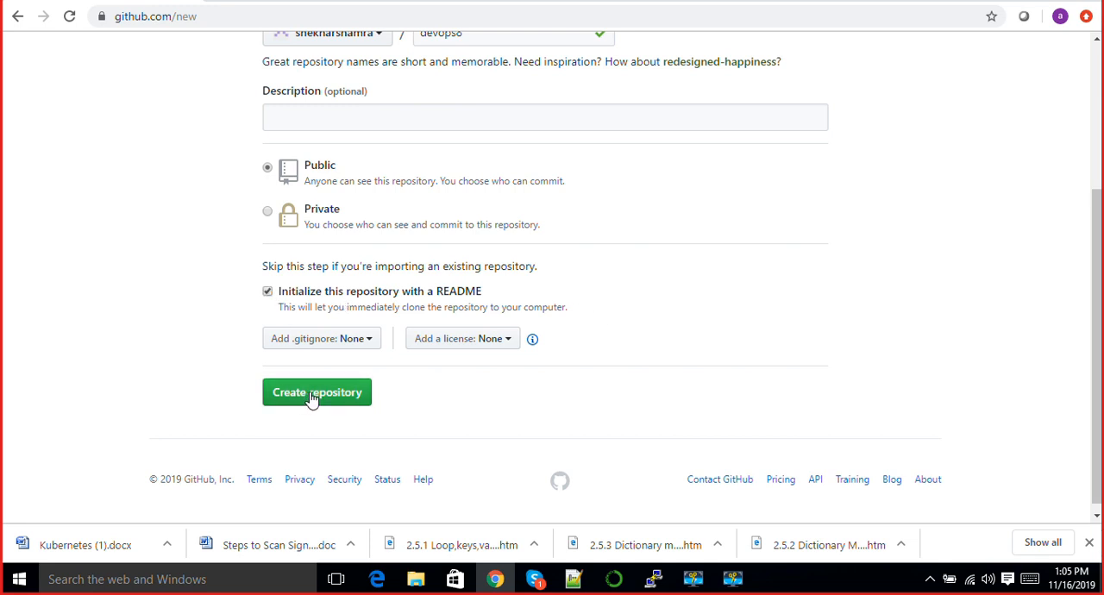
pyautogui.moveTo(382, 298)
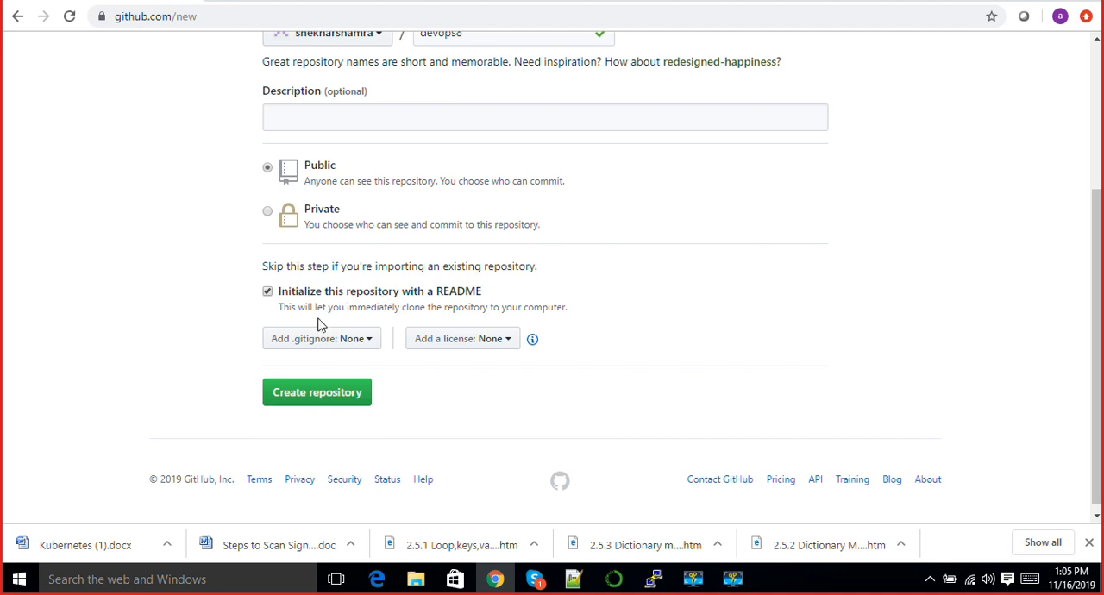
pyautogui.moveTo(511, 332)
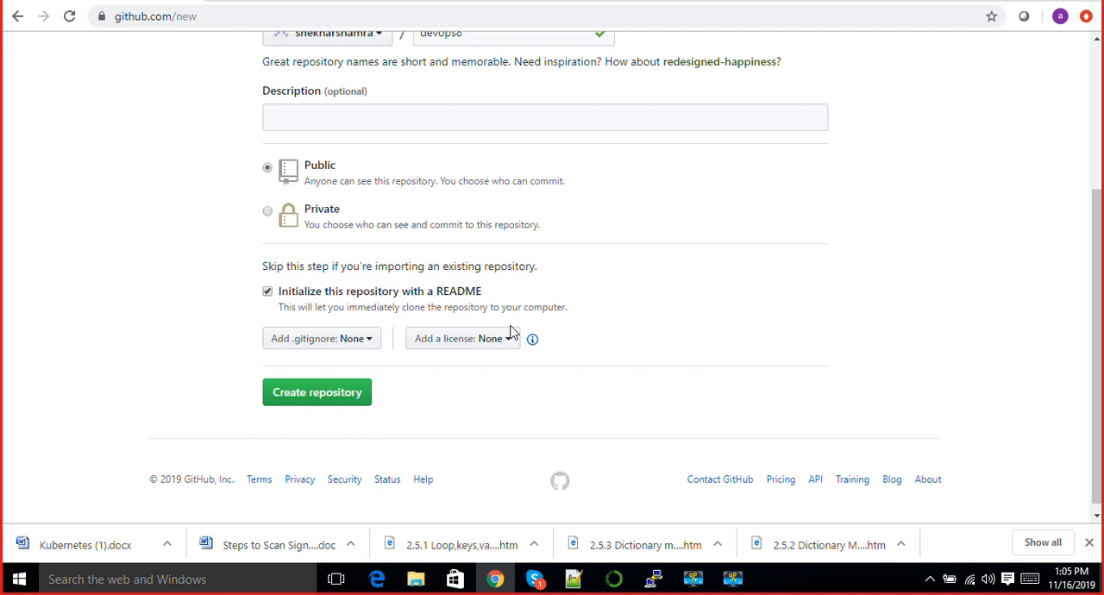
pyautogui.moveTo(560, 311)
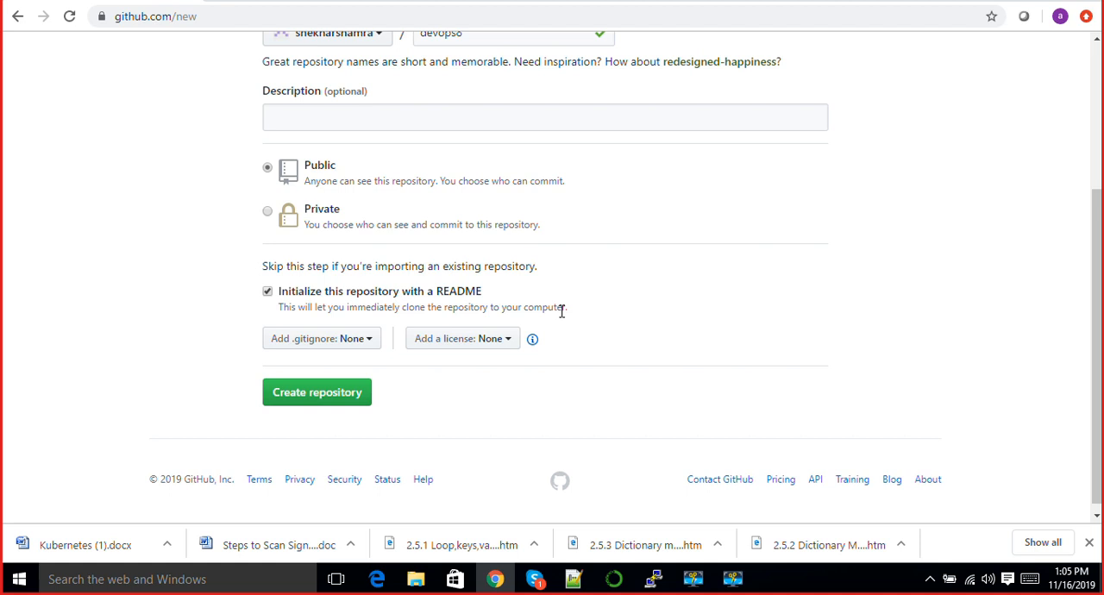
pyautogui.moveTo(321, 338)
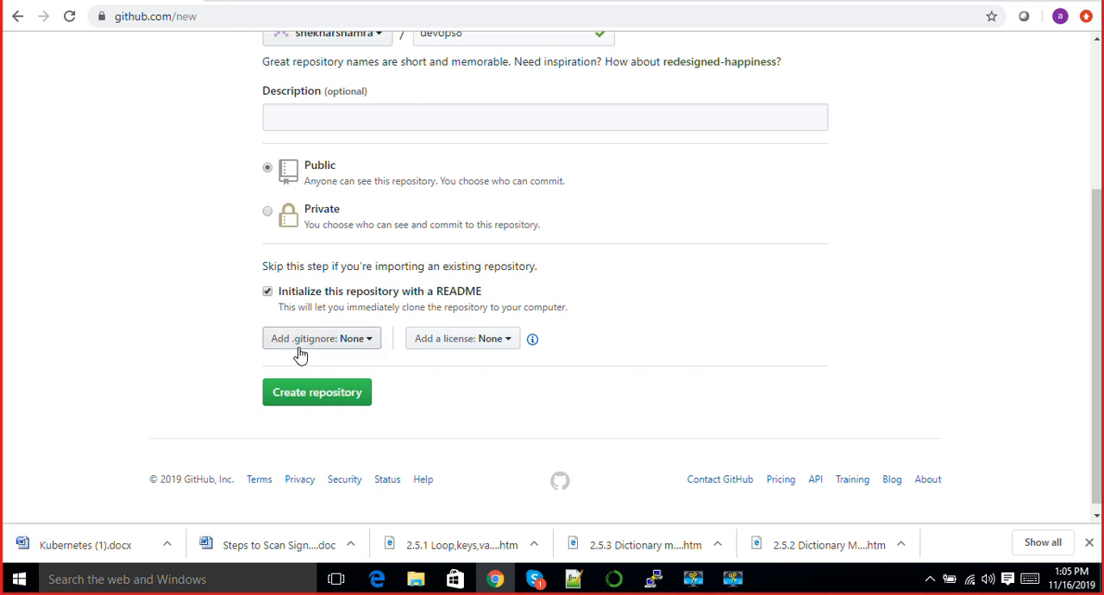
pyautogui.moveTo(334, 357)
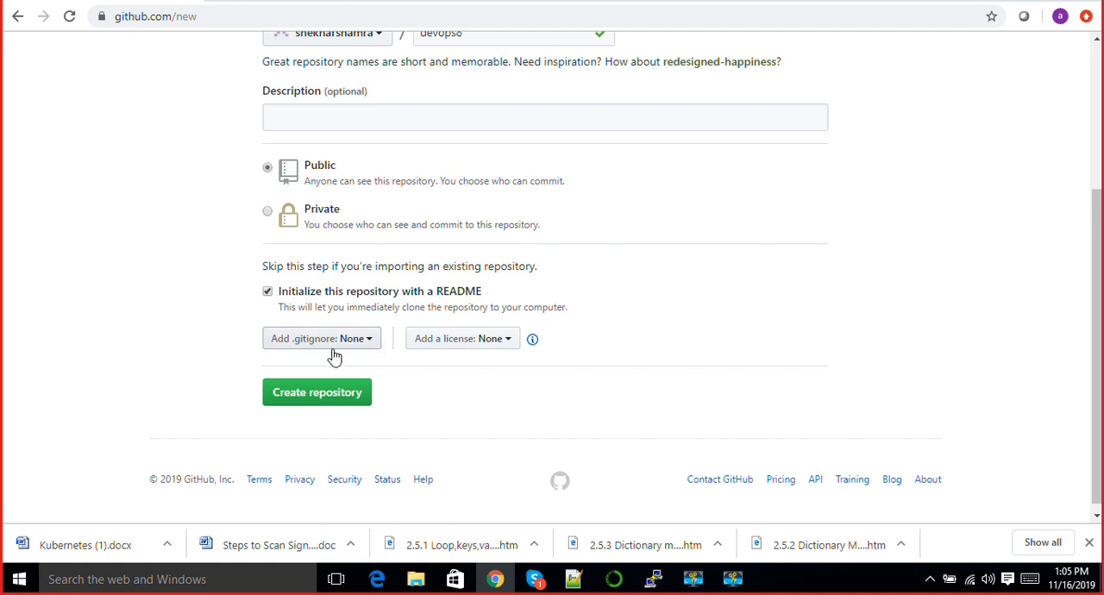
pyautogui.moveTo(422, 338)
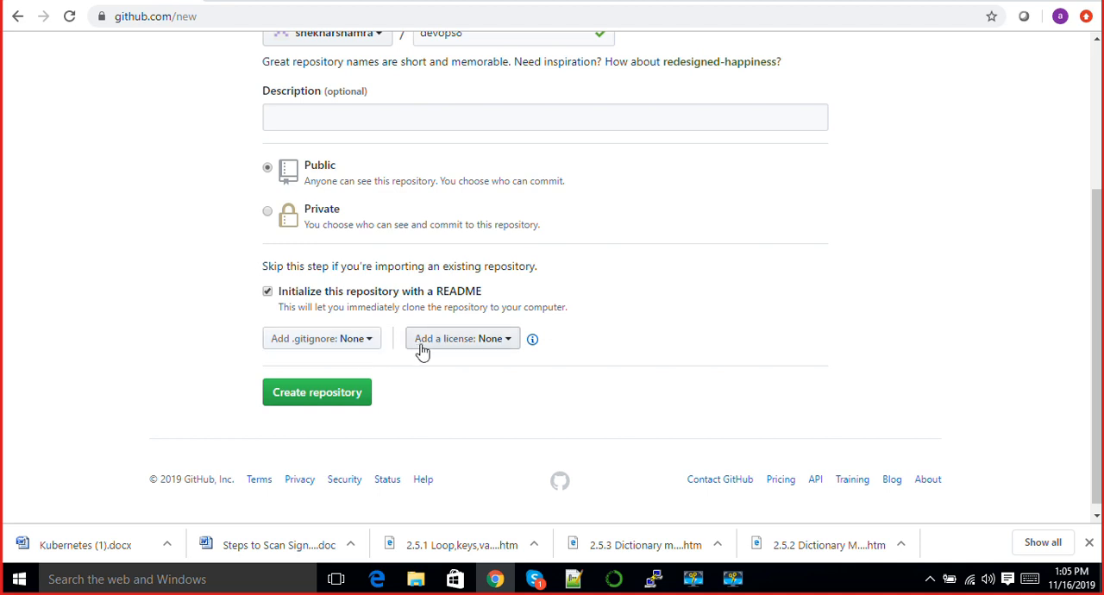
pyautogui.moveTo(316, 391)
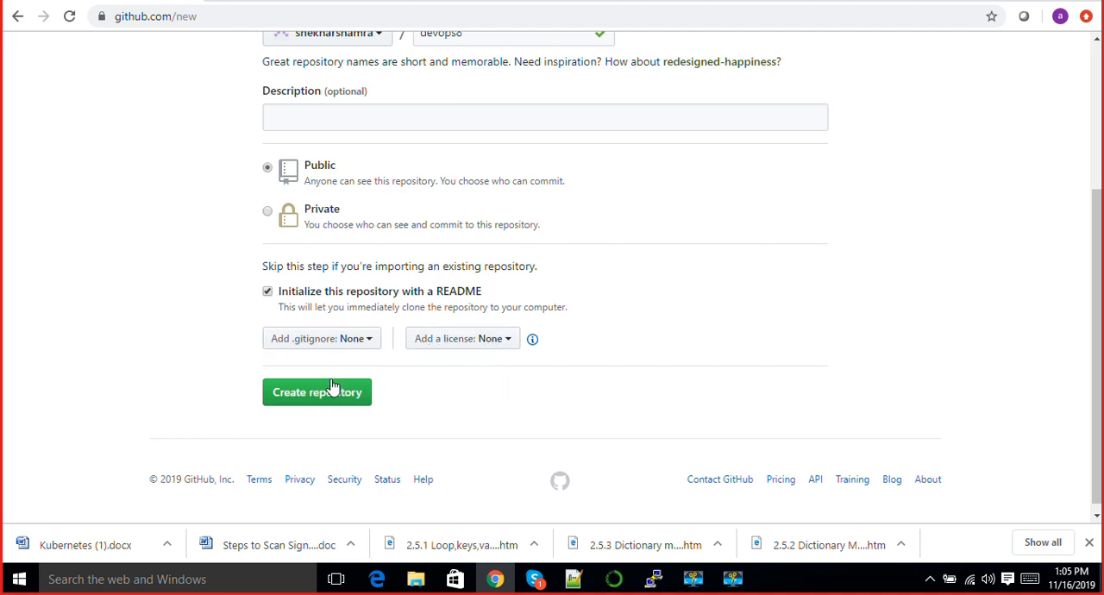
pyautogui.click(317, 391)
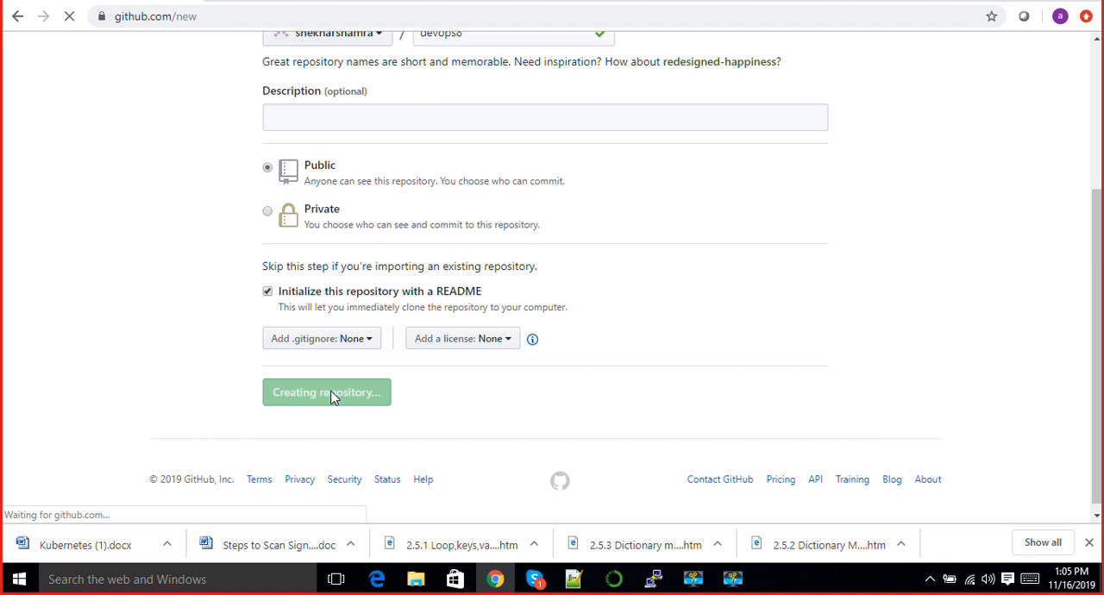
# Copy devops8's HTTPS clone URL from 'Clone or download'
pyautogui.click(326, 391)
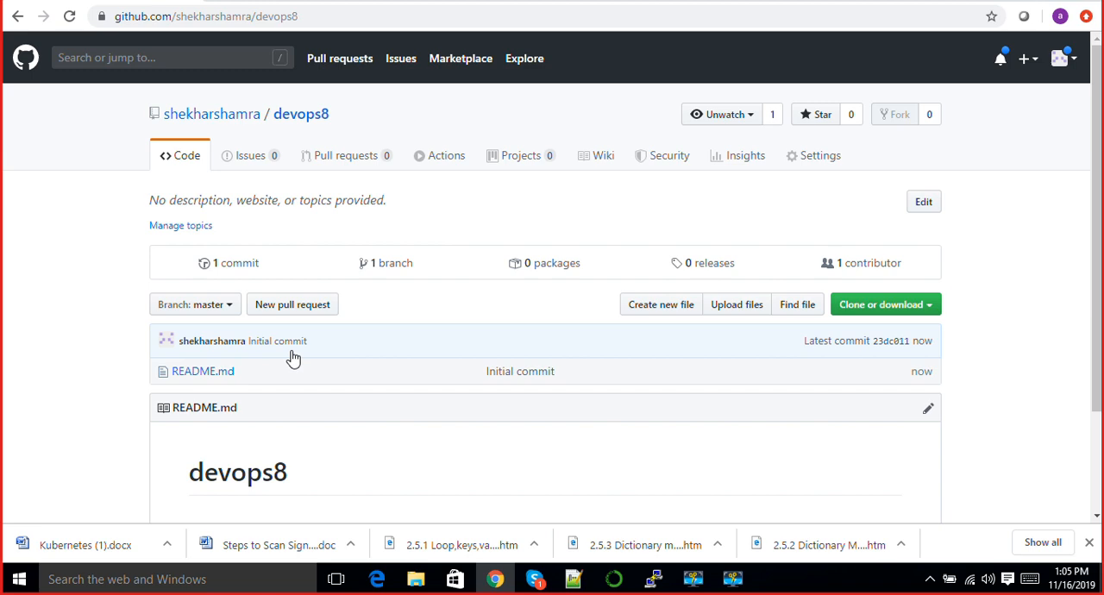
pyautogui.moveTo(709, 263)
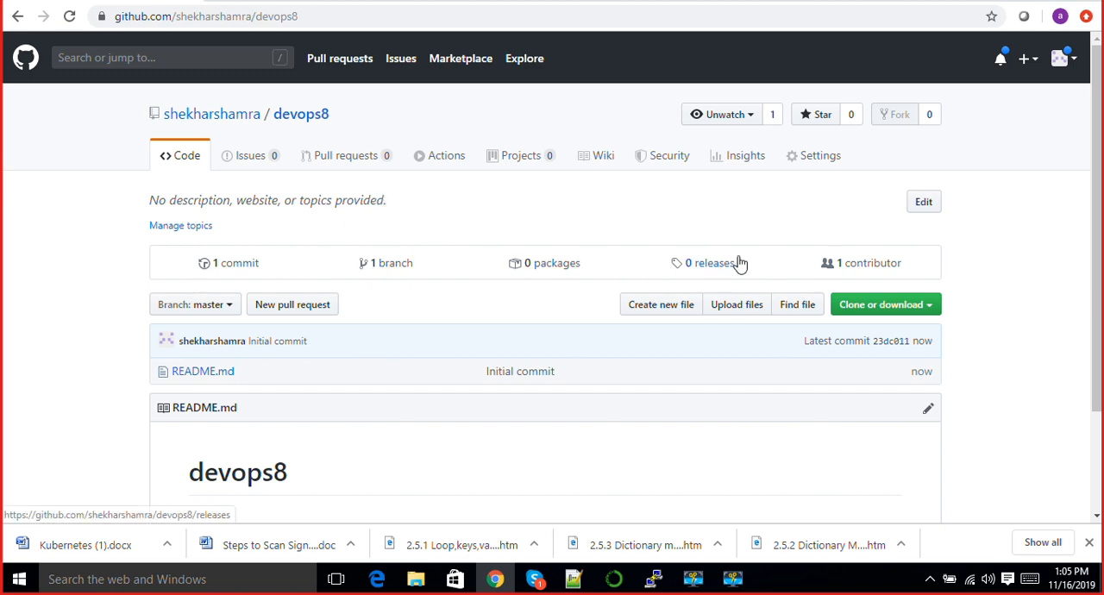
pyautogui.click(880, 304)
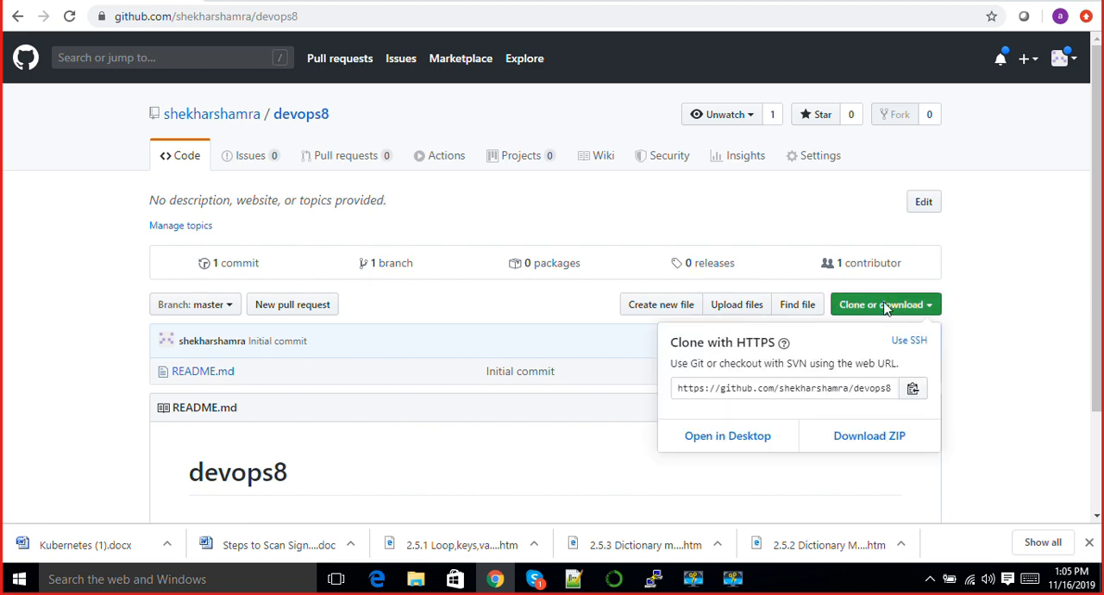
pyautogui.click(783, 387)
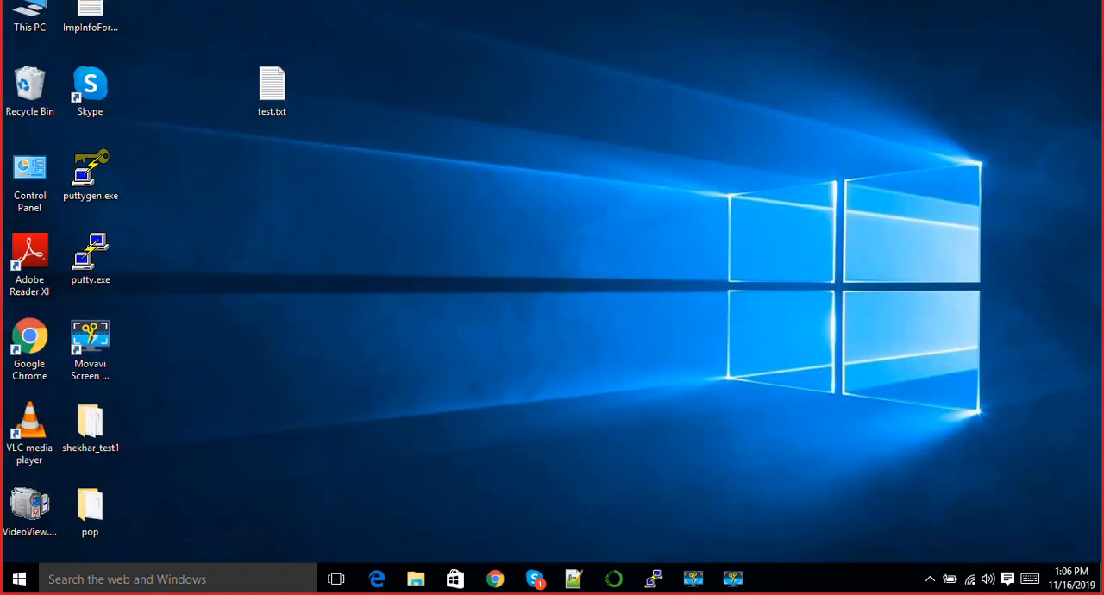
# Launch 'Git Bash Here' from the desktop's context menu
pyautogui.rightClick(608, 272)
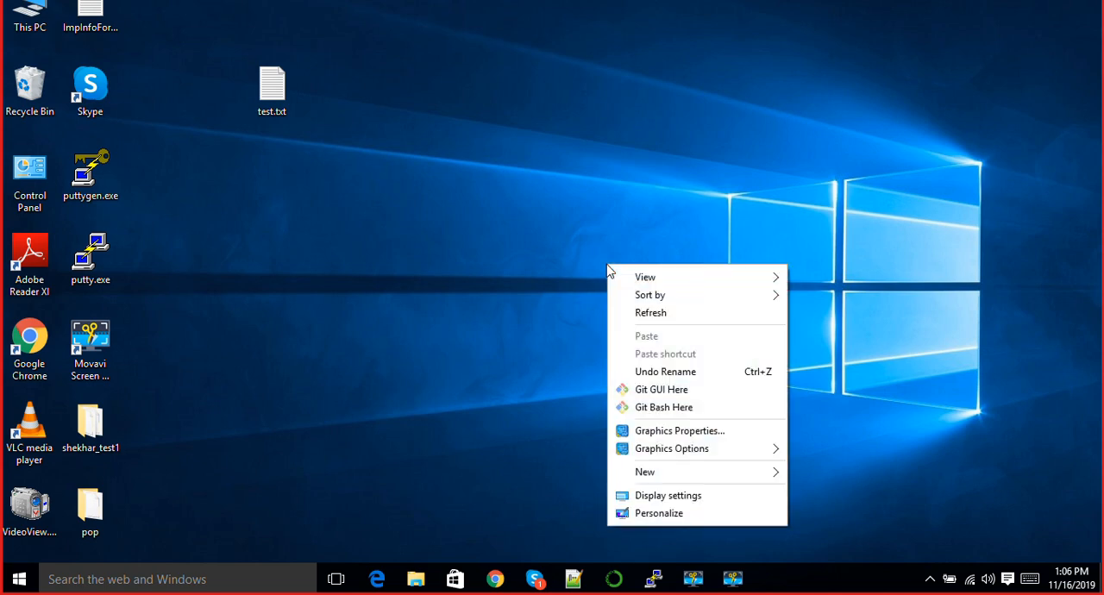
pyautogui.moveTo(663, 407)
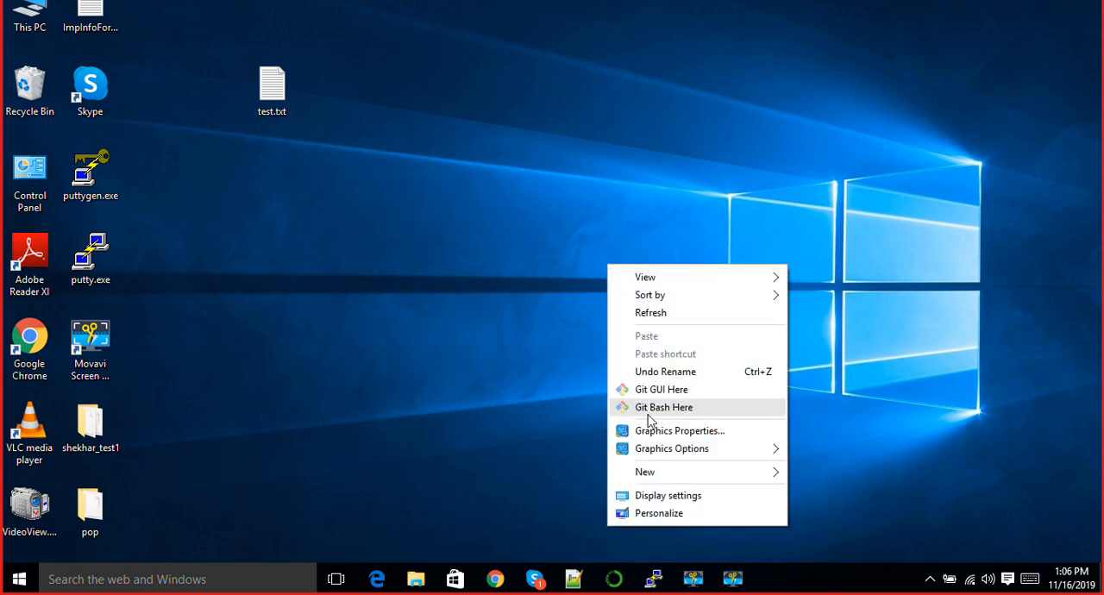
pyautogui.click(663, 406)
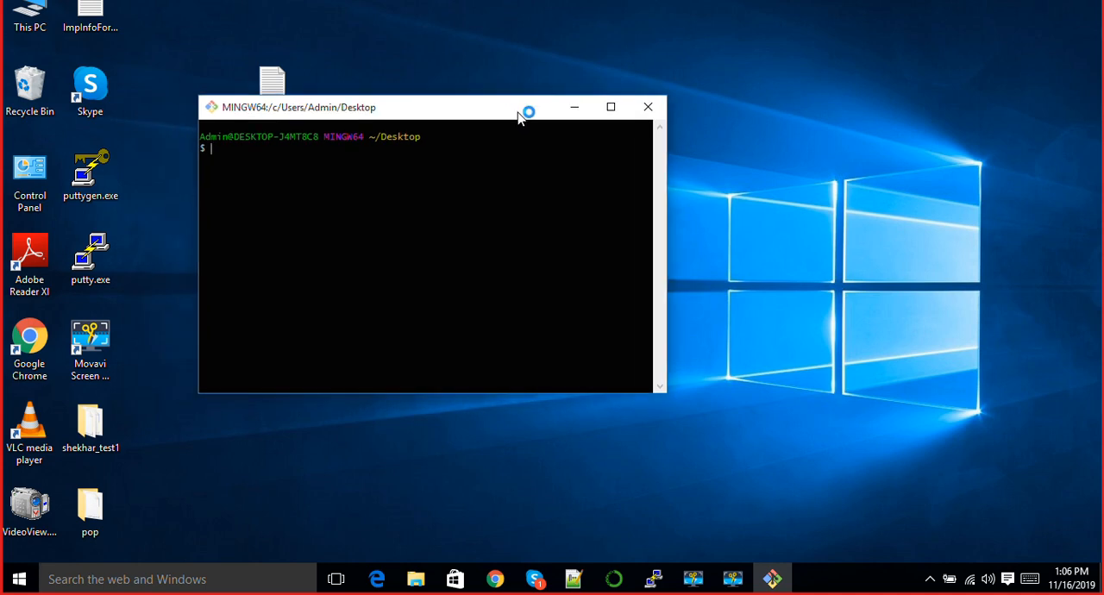
pyautogui.moveTo(479, 199)
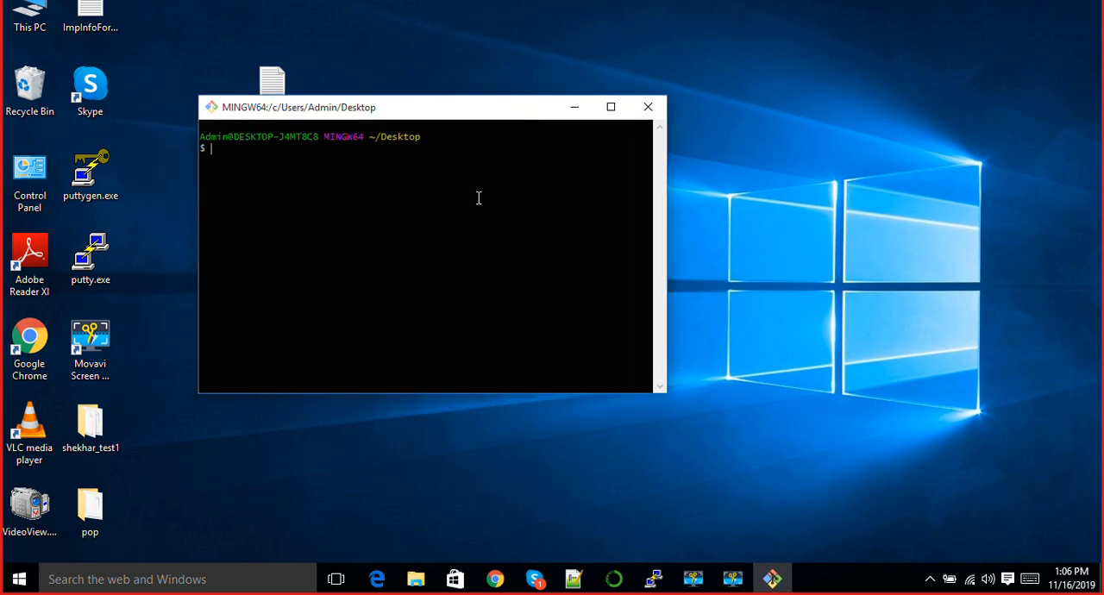
# Clone devops8 with git clone, list the Desktop with ls -ltr, and enter devops8
pyautogui.write('git clone https://github.com/shekharshamra/devops8.git')
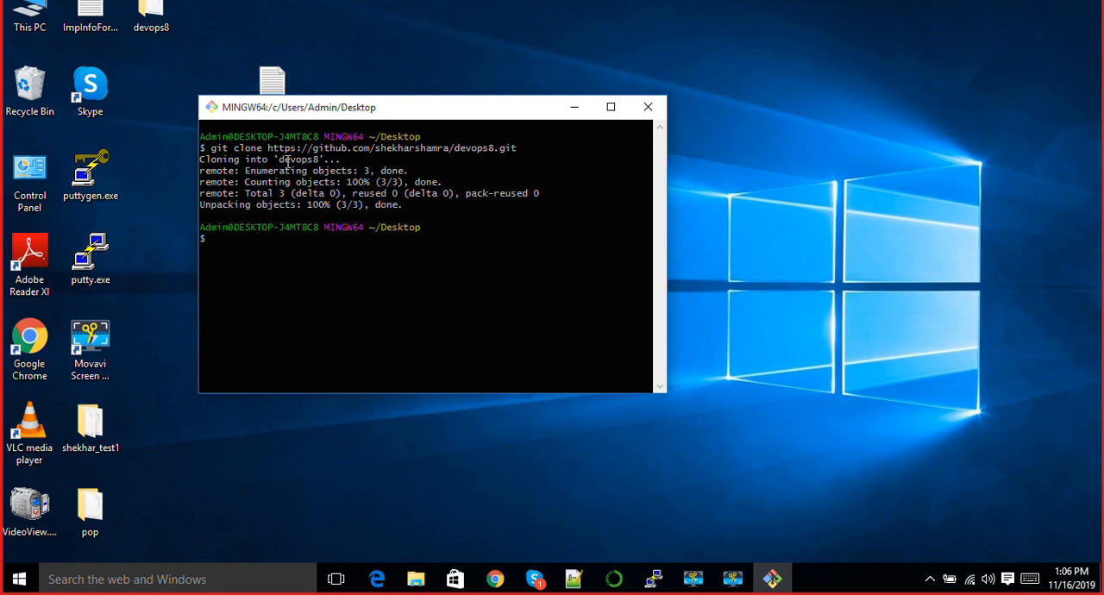
pyautogui.moveTo(377, 170)
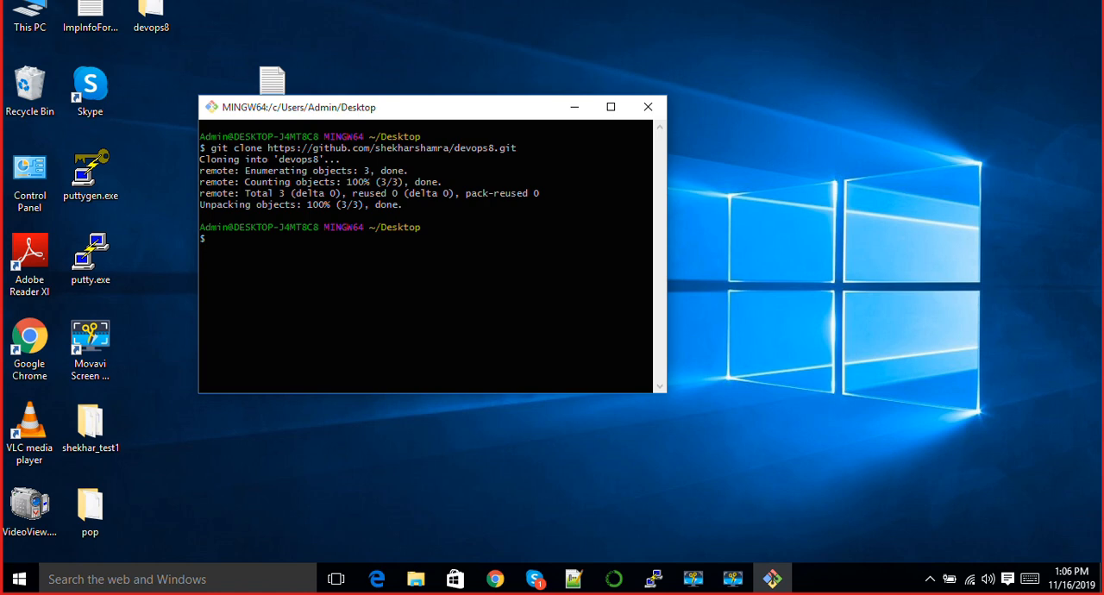
pyautogui.write('ls -ltr')
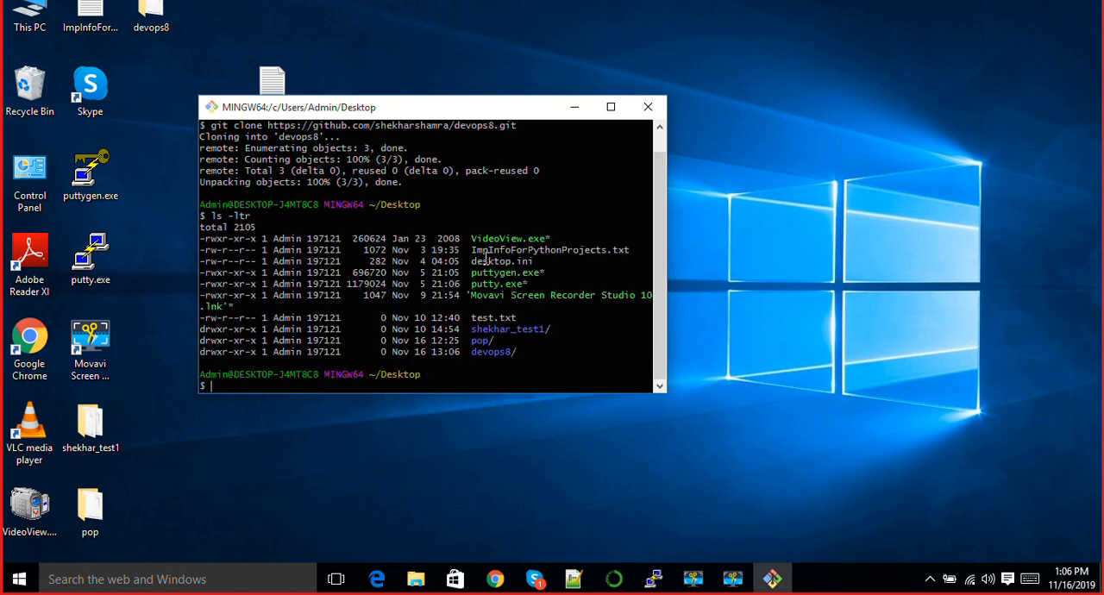
pyautogui.doubleClick(488, 351)
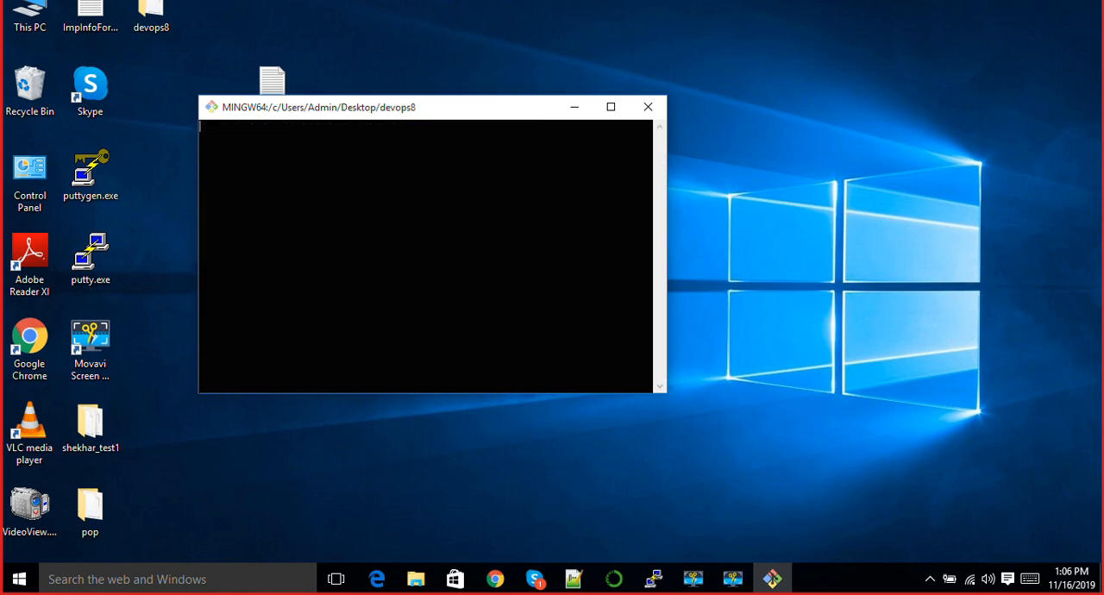
# List devops8 with ls -ltr, showing only README.md on master
pyautogui.write('ls -ltr')
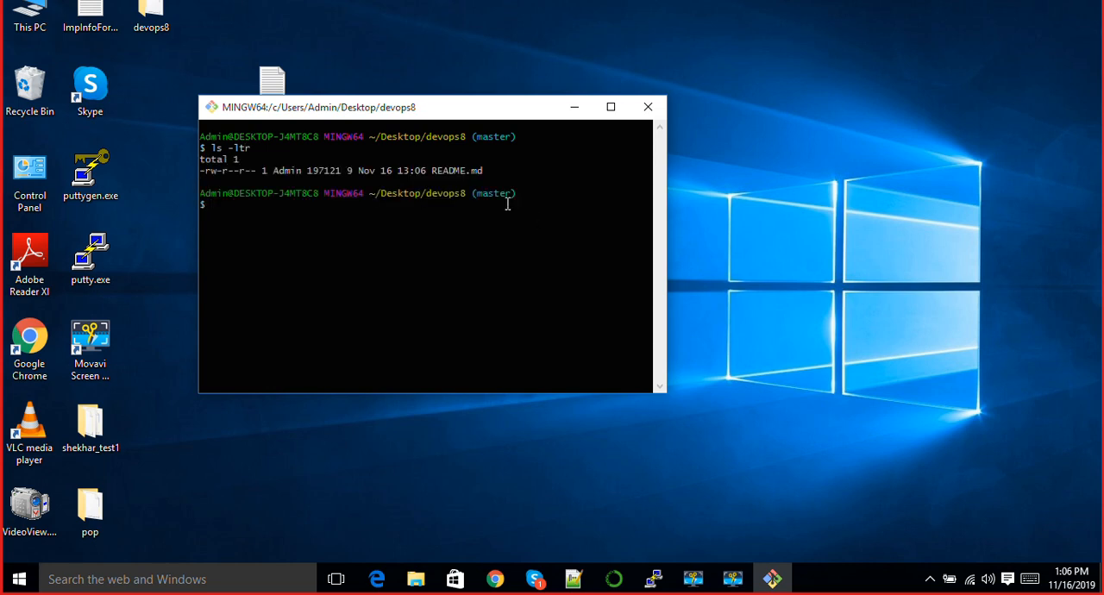
pyautogui.doubleClick(494, 194)
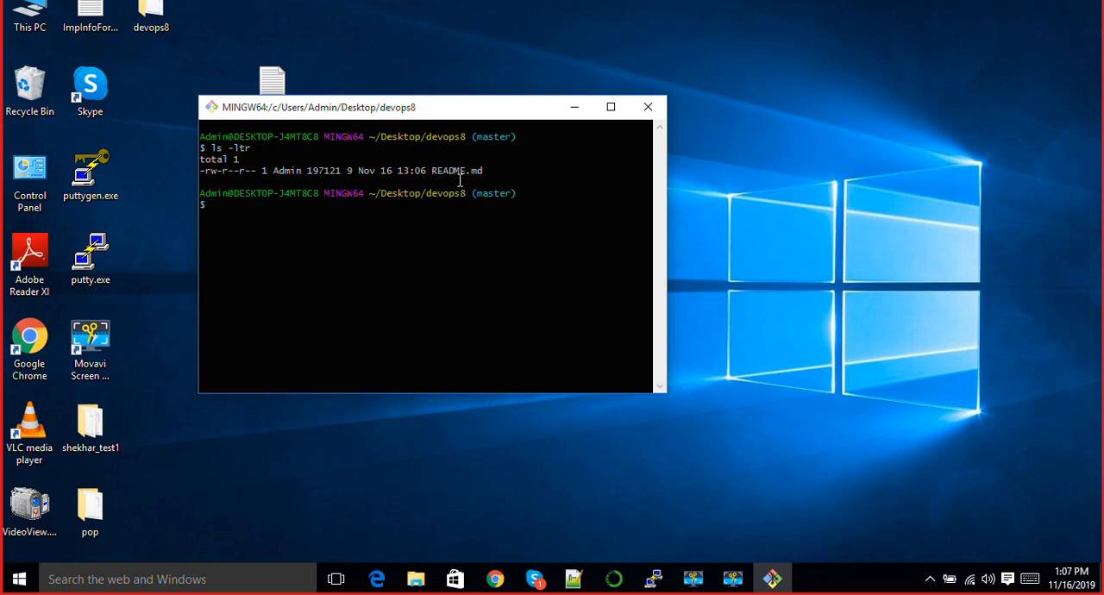
pyautogui.rightClick(444, 176)
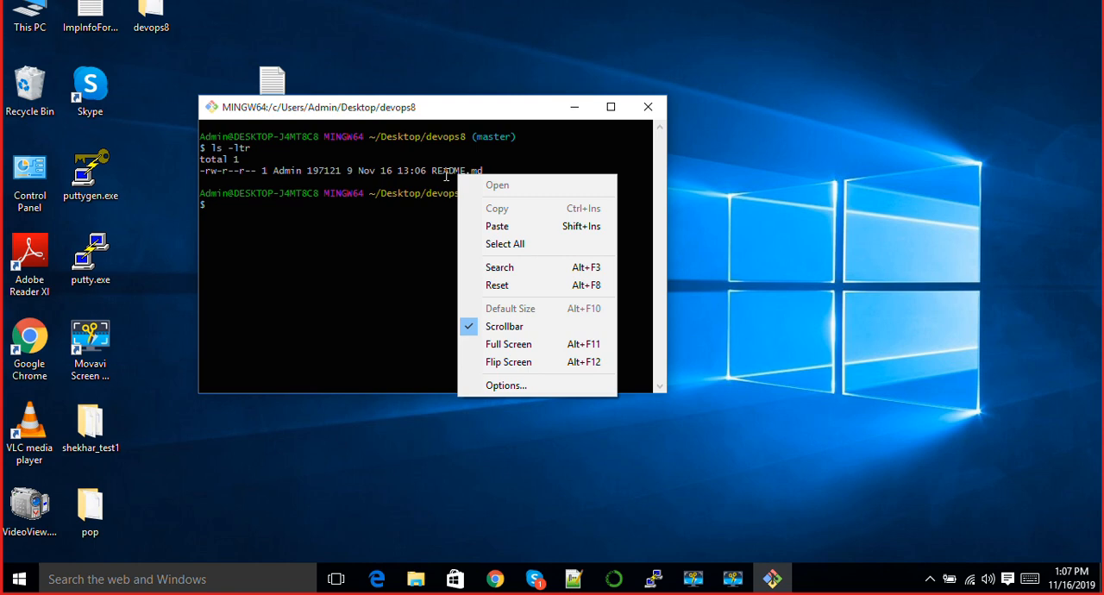
pyautogui.write('vi')
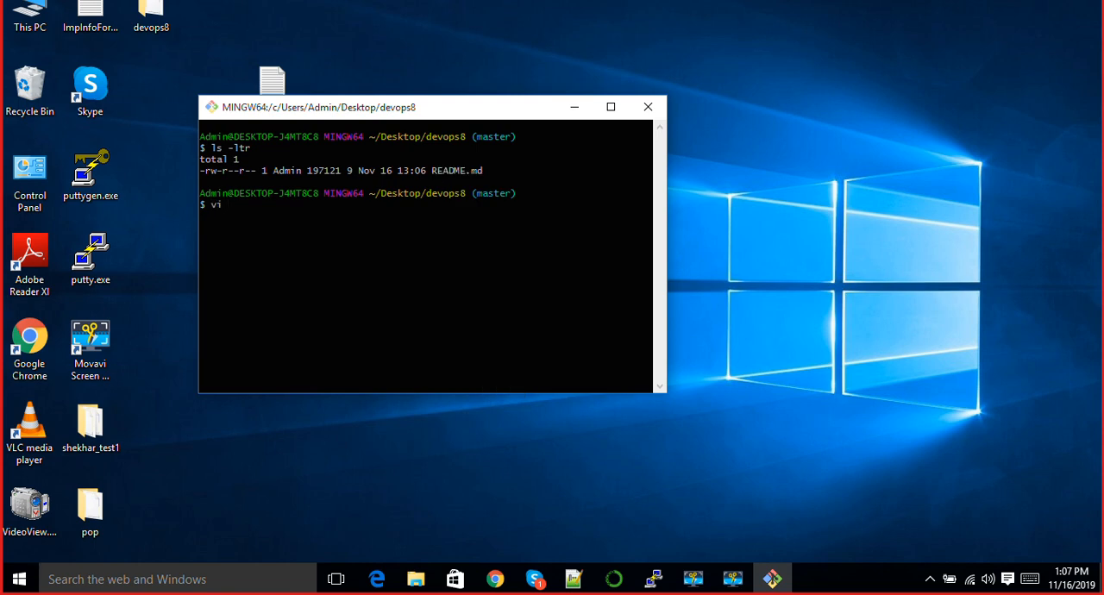
# Insert 'this is test code' into README.md in vi and save with :wq
pyautogui.write('E')
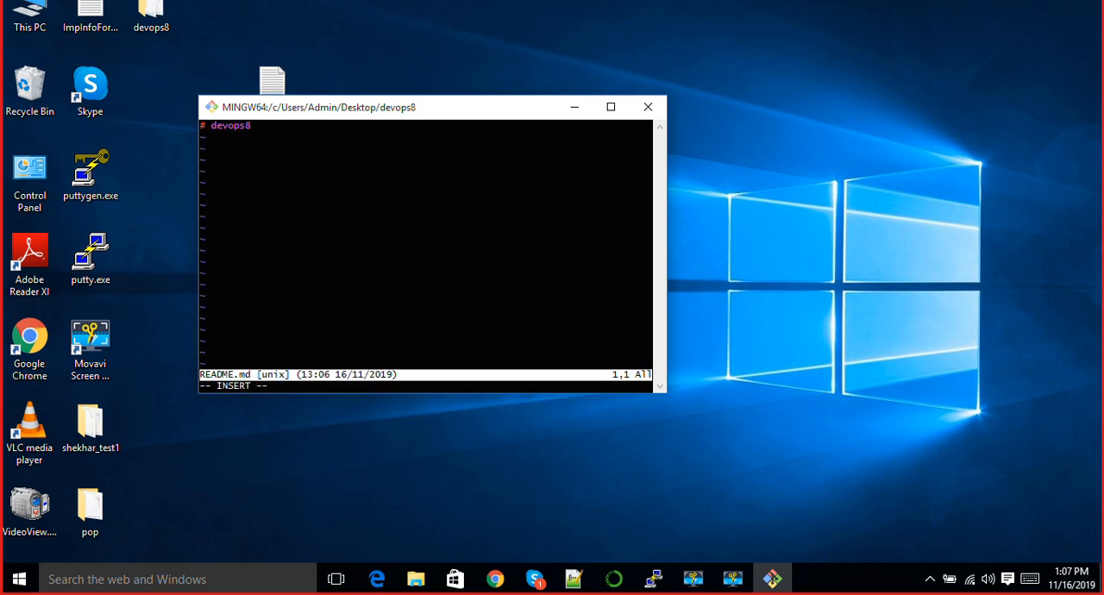
pyautogui.write('this')
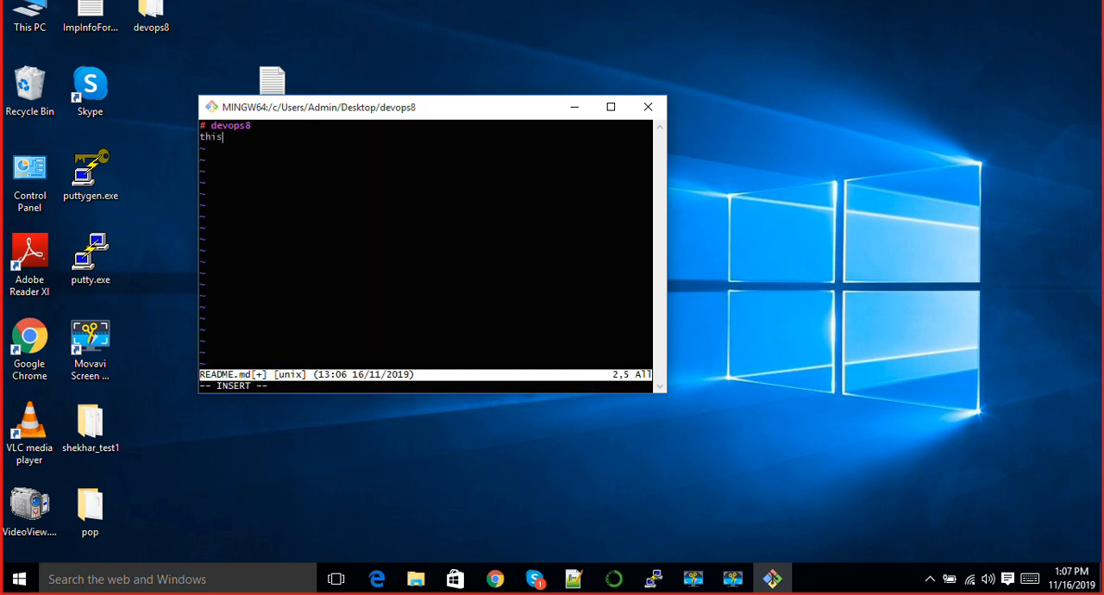
pyautogui.write('is test code')
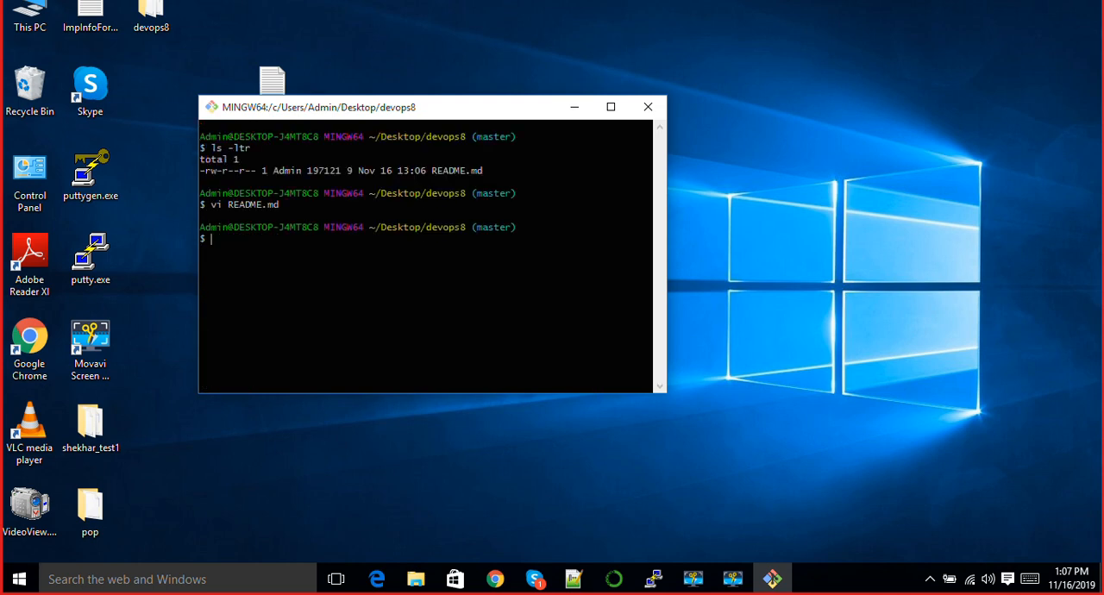
pyautogui.write('git status')
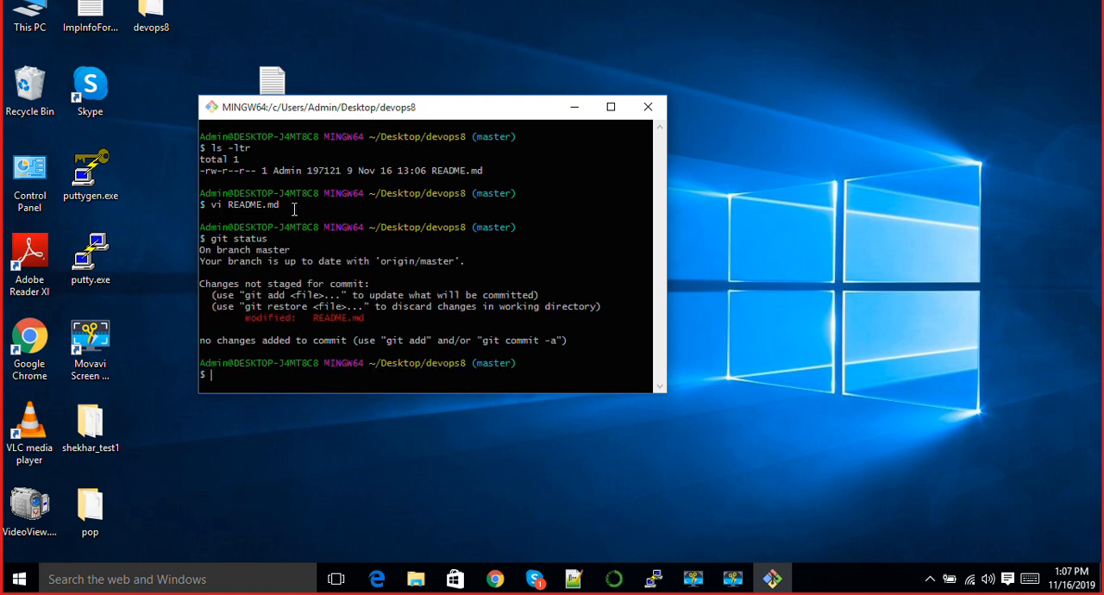
pyautogui.moveTo(302, 233)
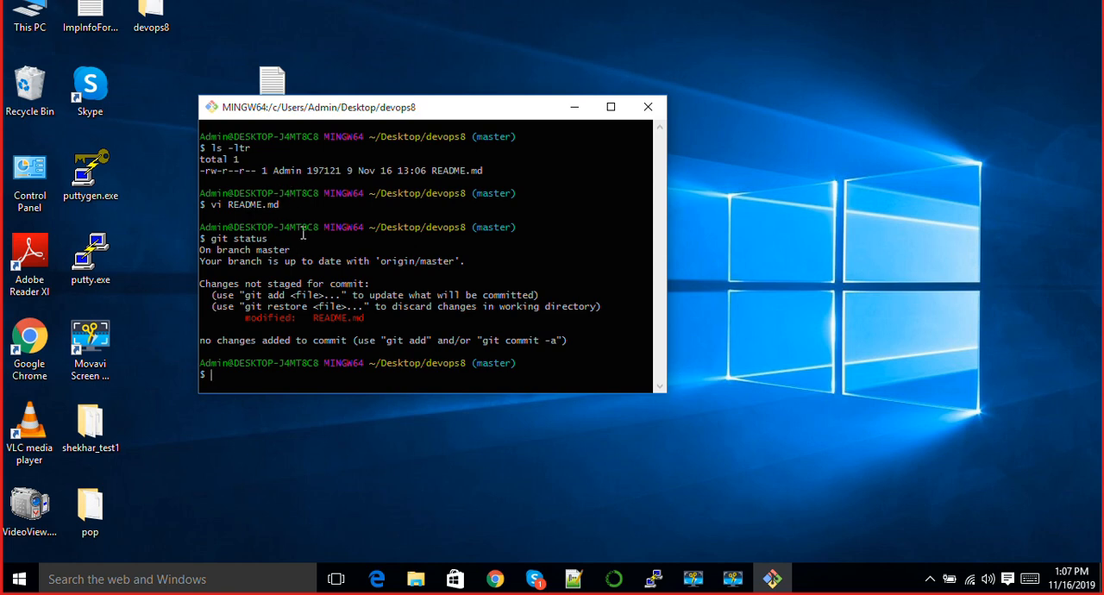
pyautogui.moveTo(274, 278)
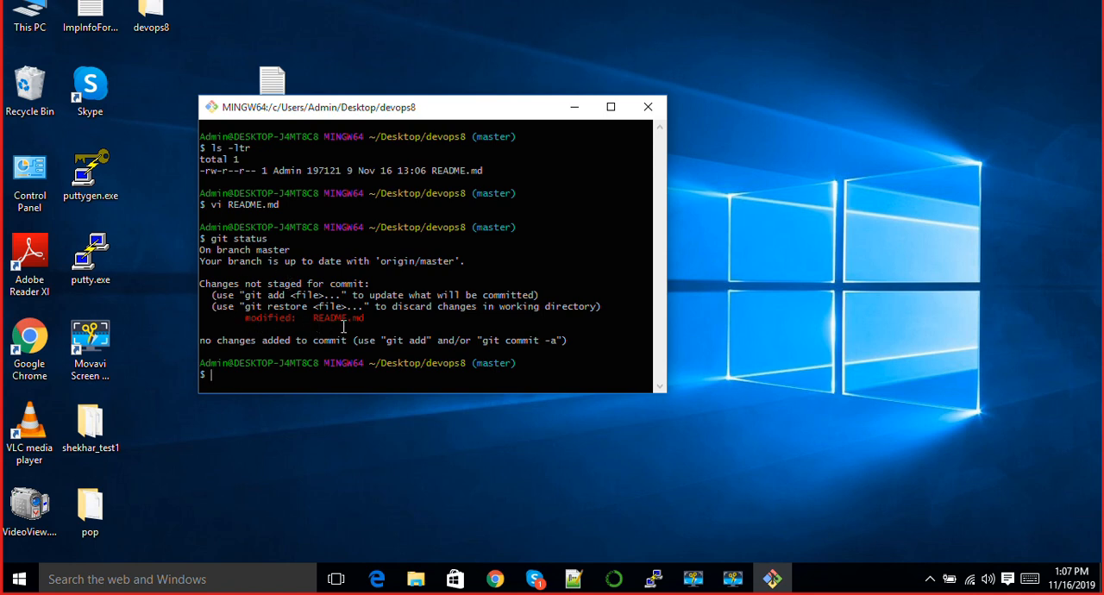
# Stage README.md with git add and confirm it with git status
pyautogui.write('git a')
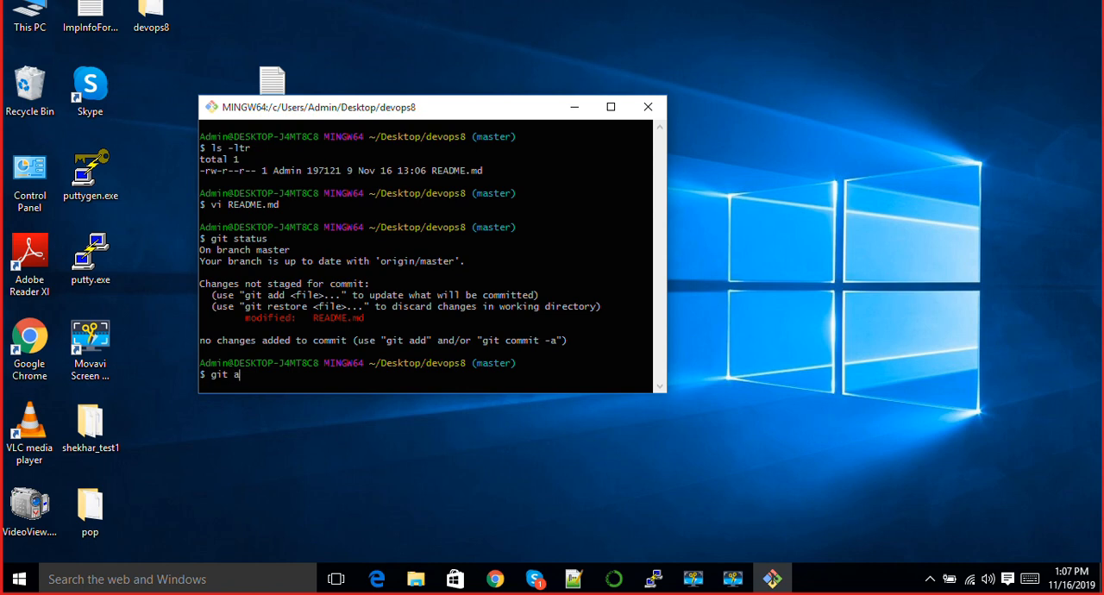
pyautogui.write('dd')
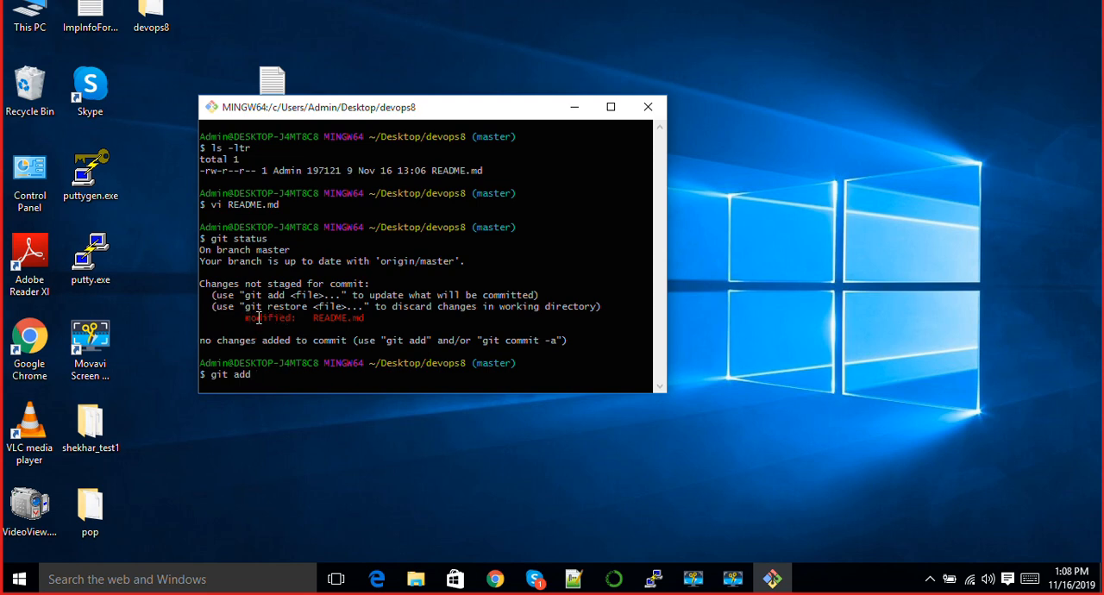
pyautogui.moveTo(332, 310)
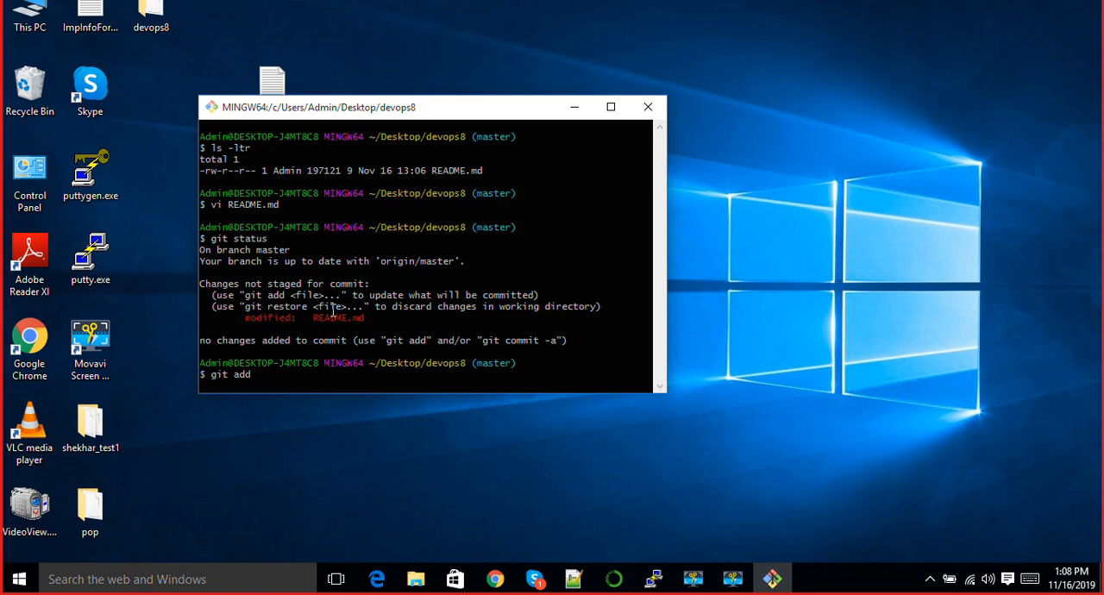
pyautogui.moveTo(354, 321)
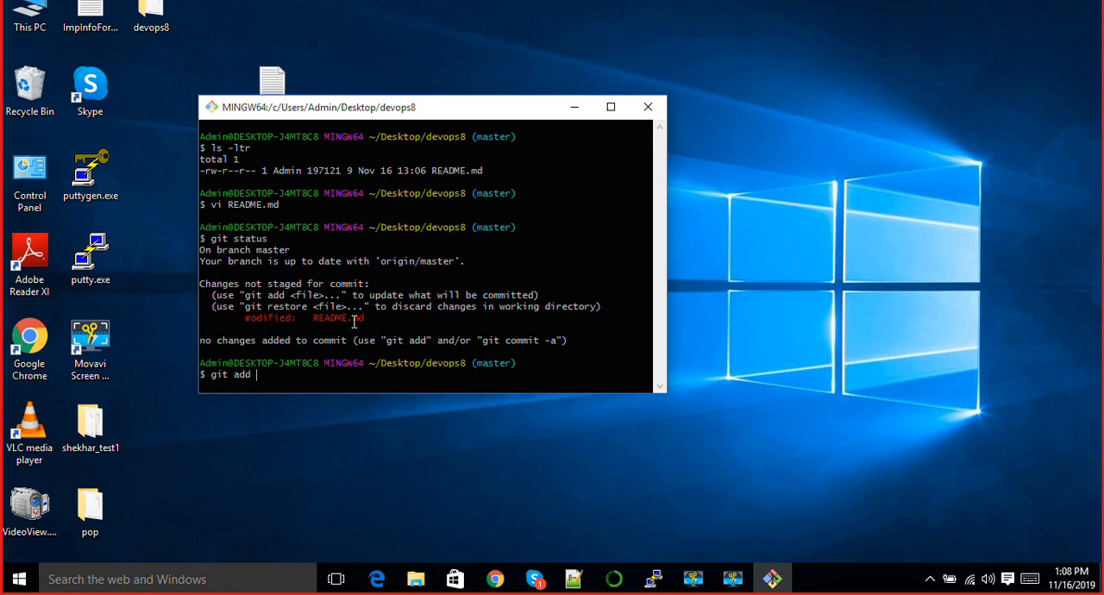
pyautogui.write('README.md')
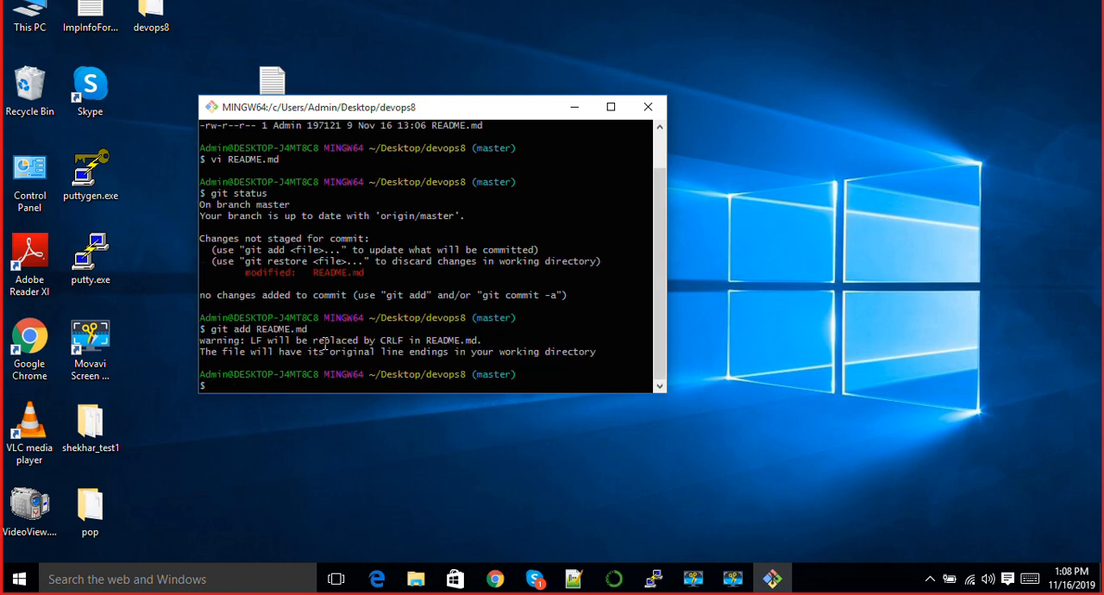
pyautogui.write('git status')
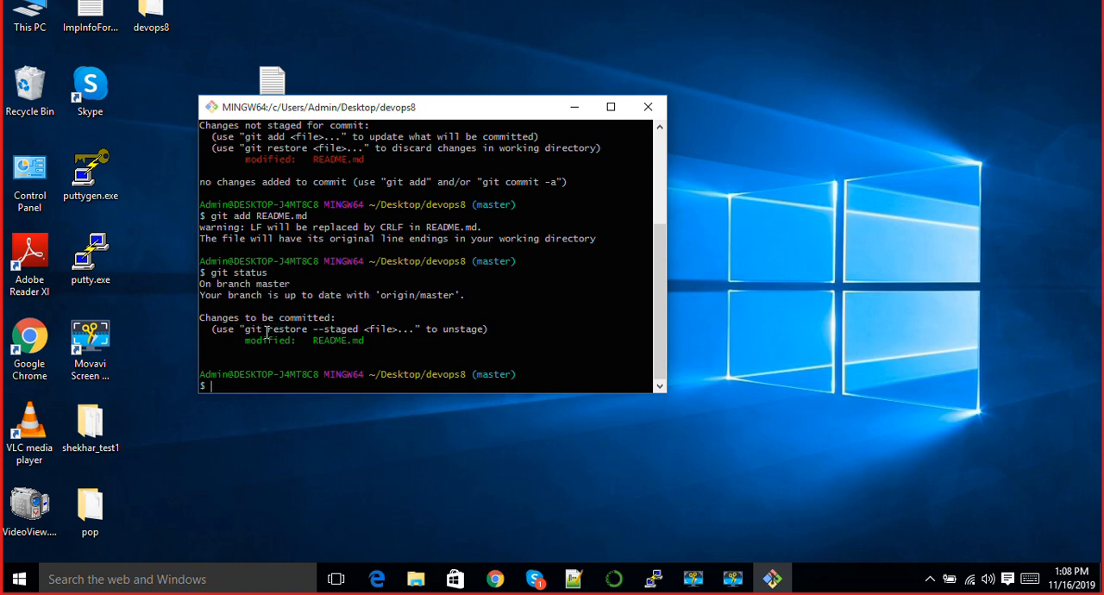
pyautogui.moveTo(246, 342)
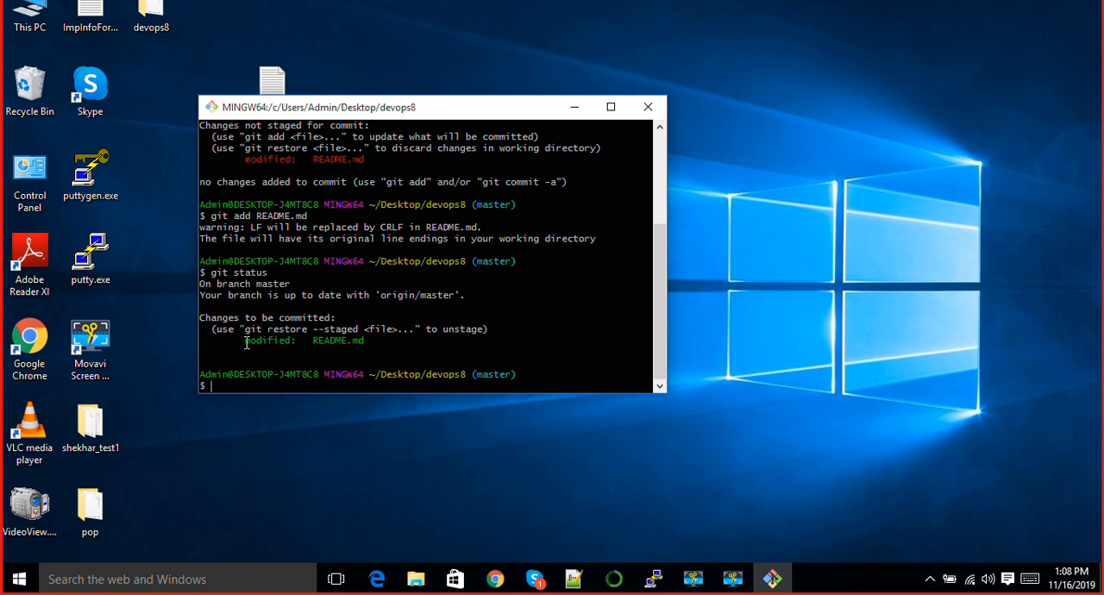
# Commit with message "test commit" and verify git status shows a clean tree
pyautogui.write('git commit')
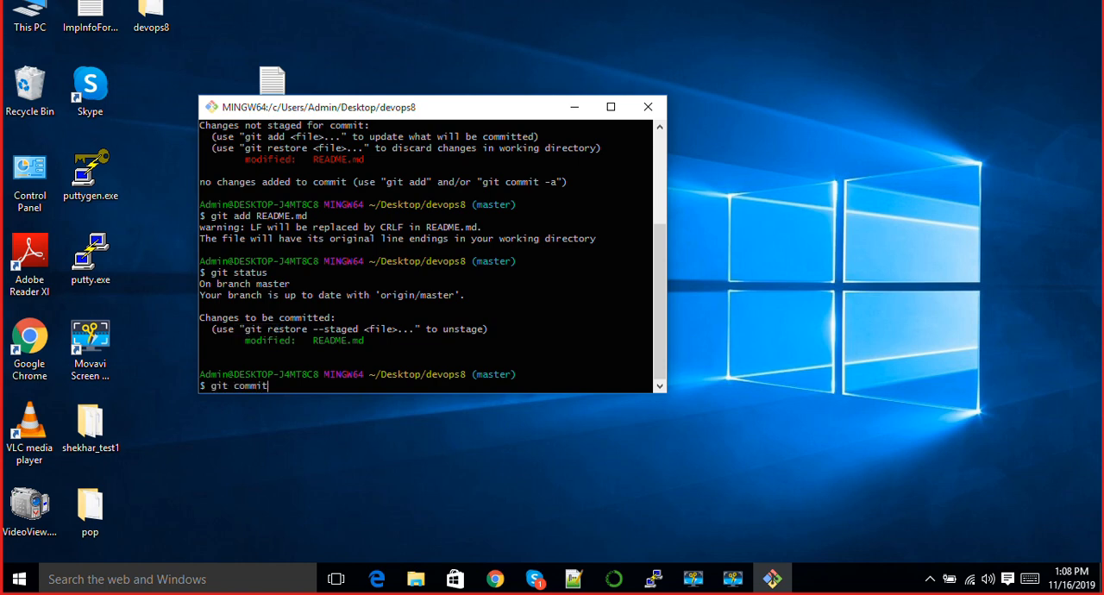
pyautogui.write('-m "')
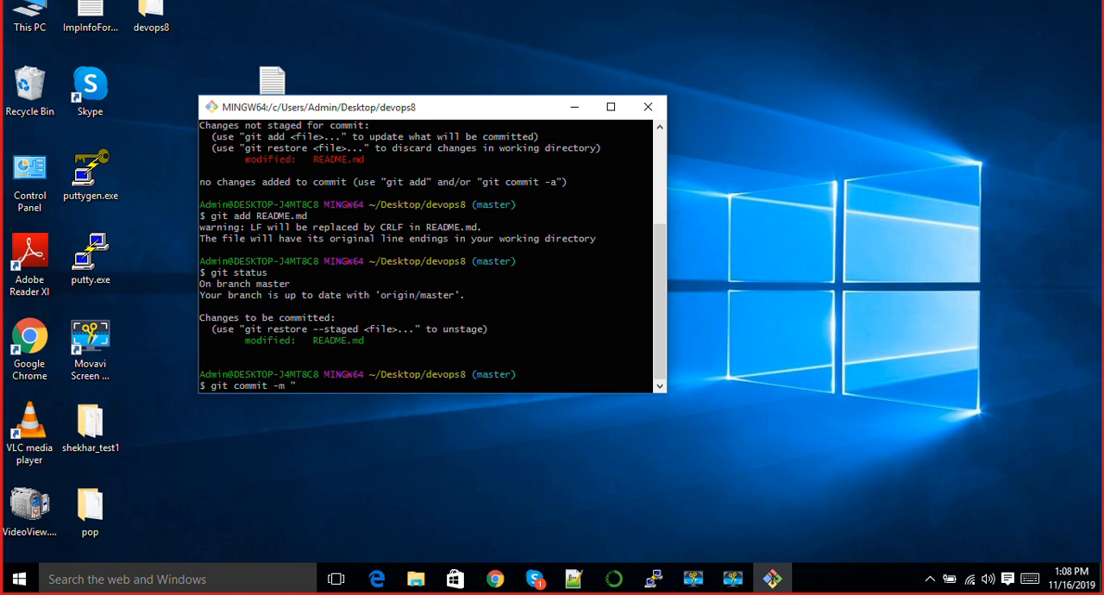
pyautogui.write('test c')
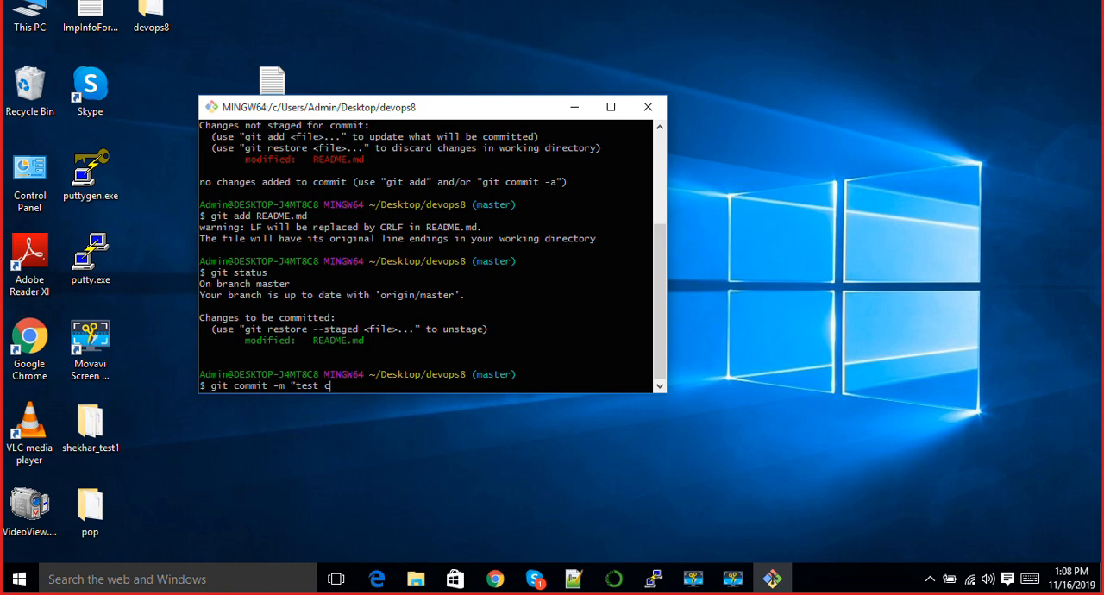
pyautogui.write('ommit"')
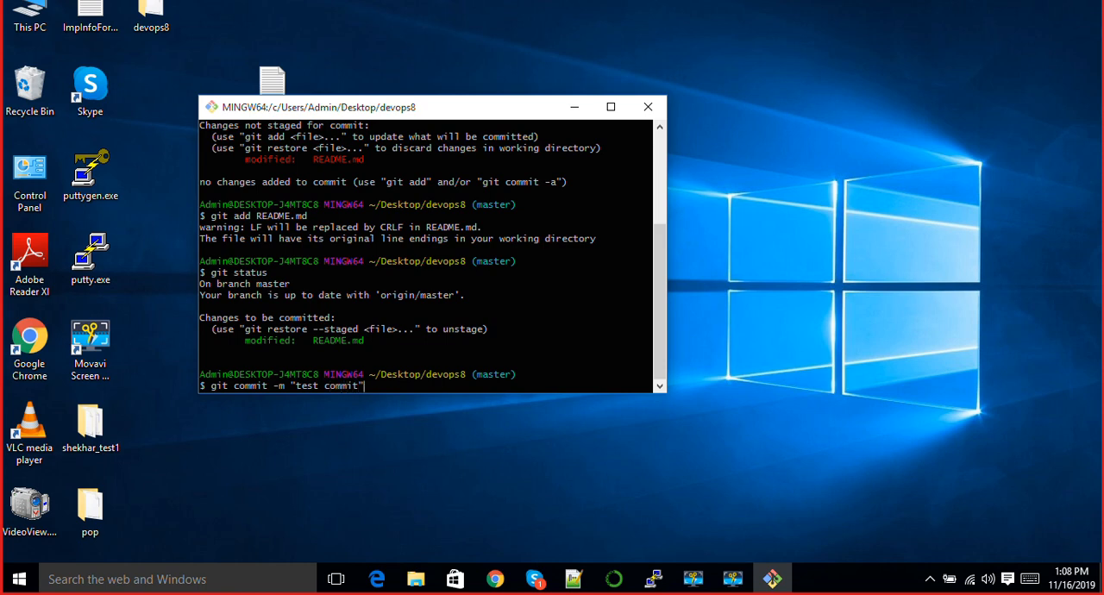
pyautogui.moveTo(222, 334)
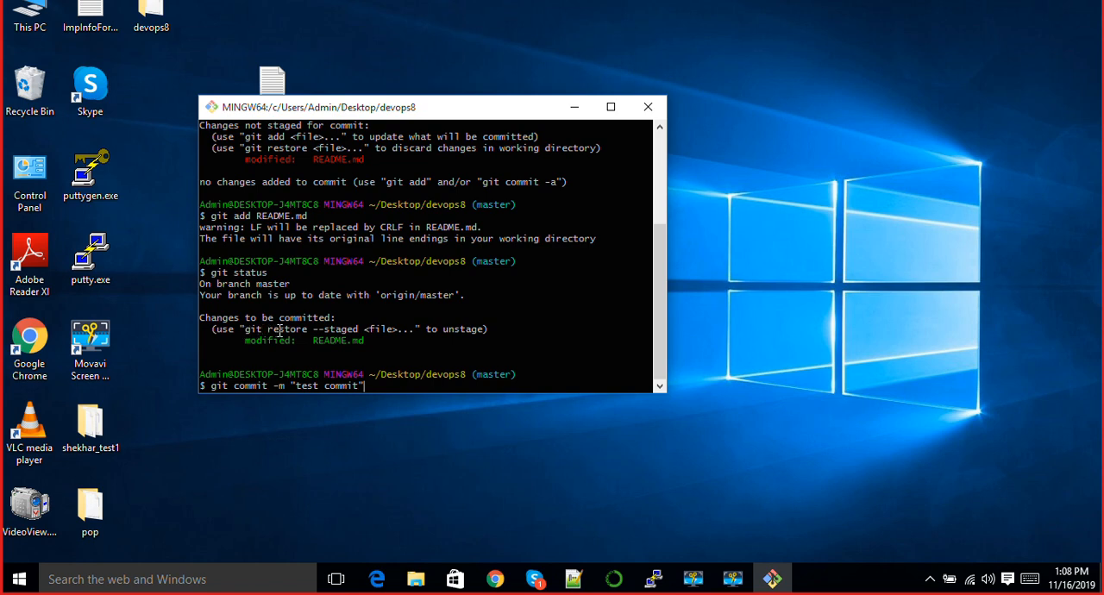
pyautogui.moveTo(386, 320)
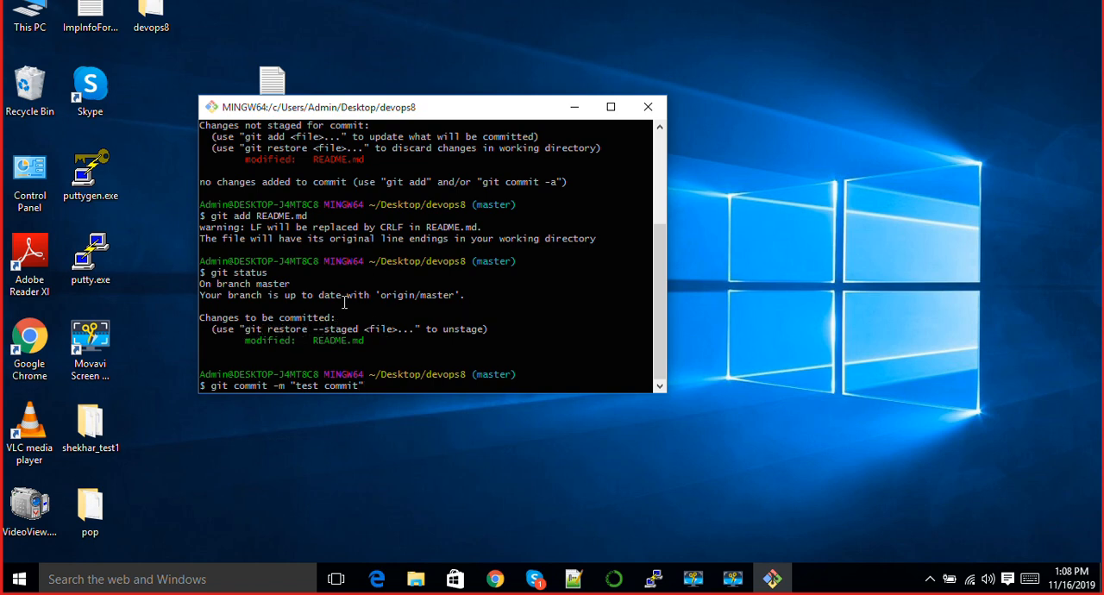
pyautogui.scroll(-3)
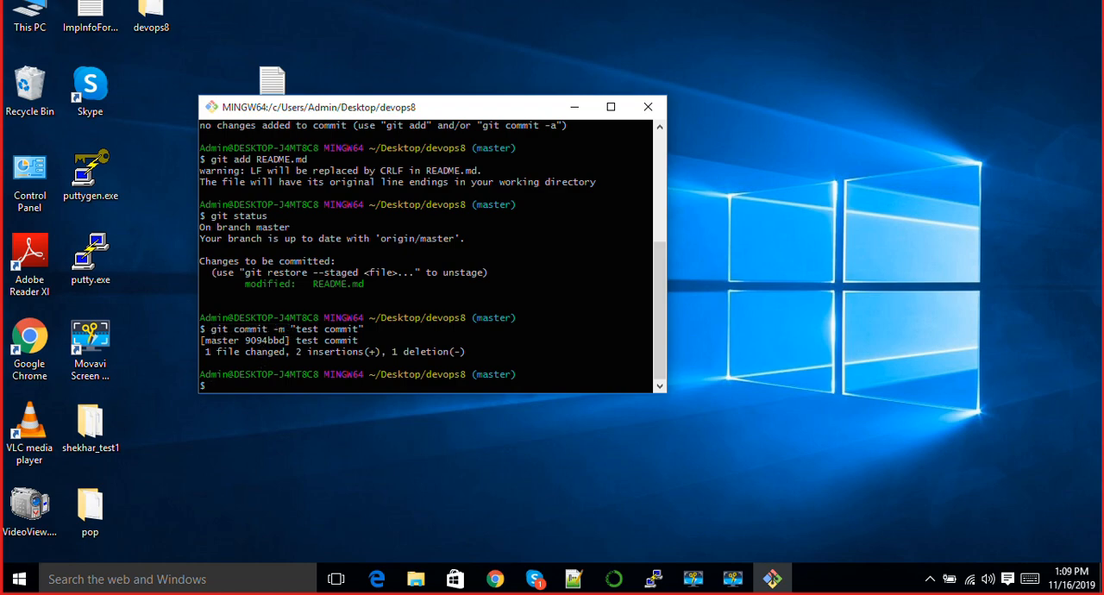
pyautogui.write('git status')
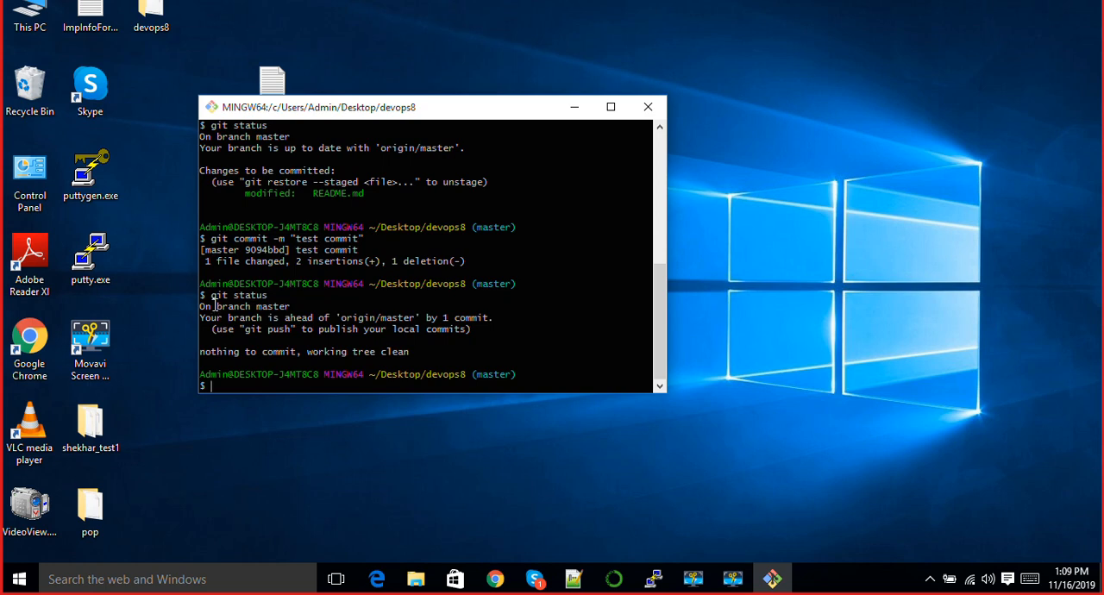
pyautogui.moveTo(401, 340)
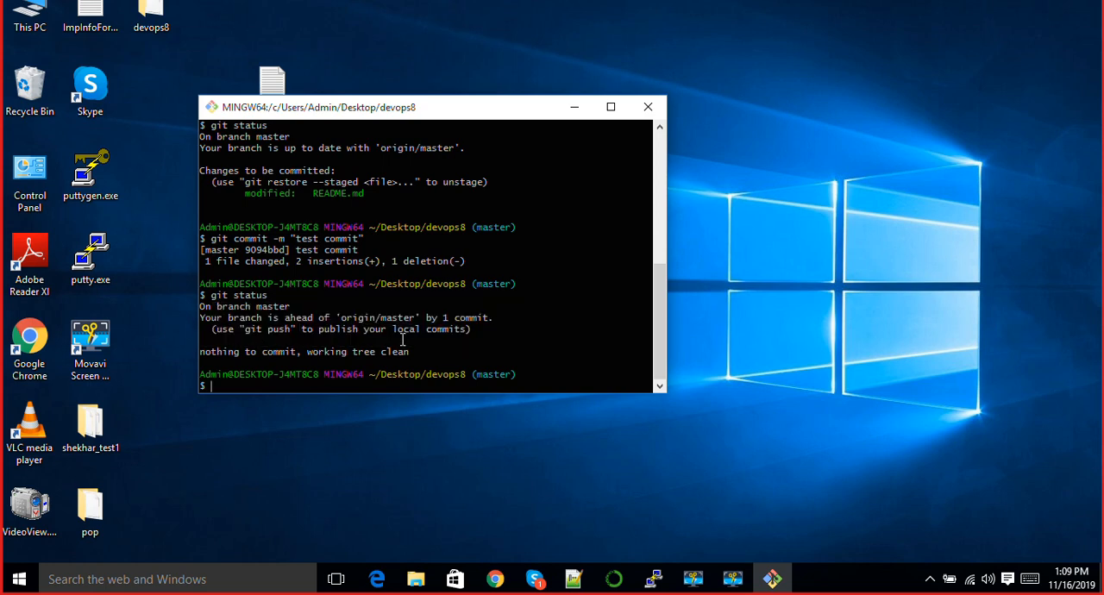
pyautogui.moveTo(337, 339)
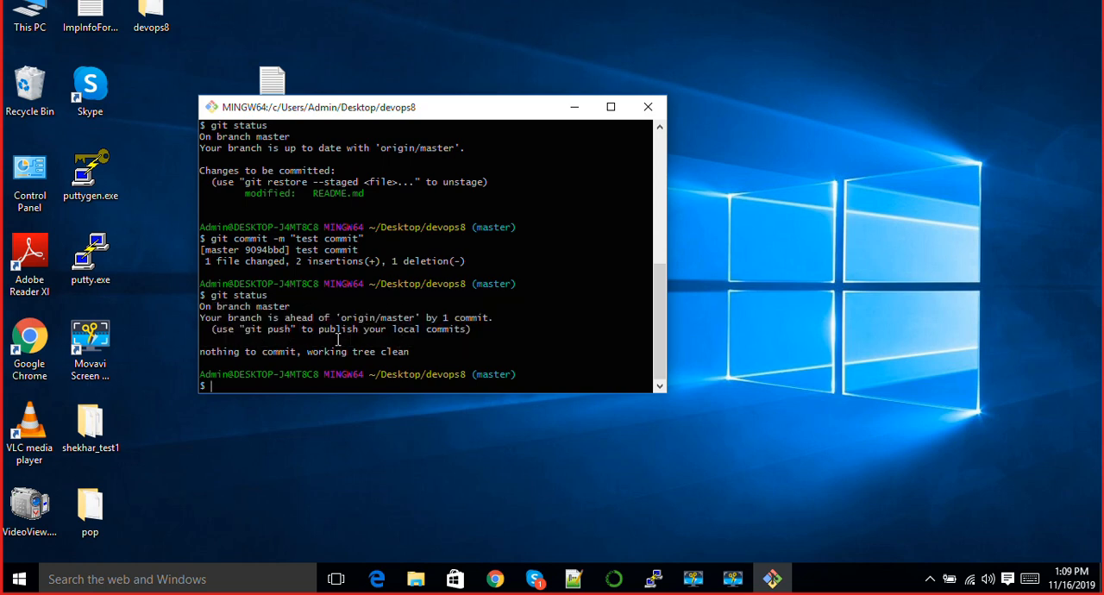
# List the working directory with ls -ltr and push the test commit to origin master
pyautogui.write('ls -ltr')
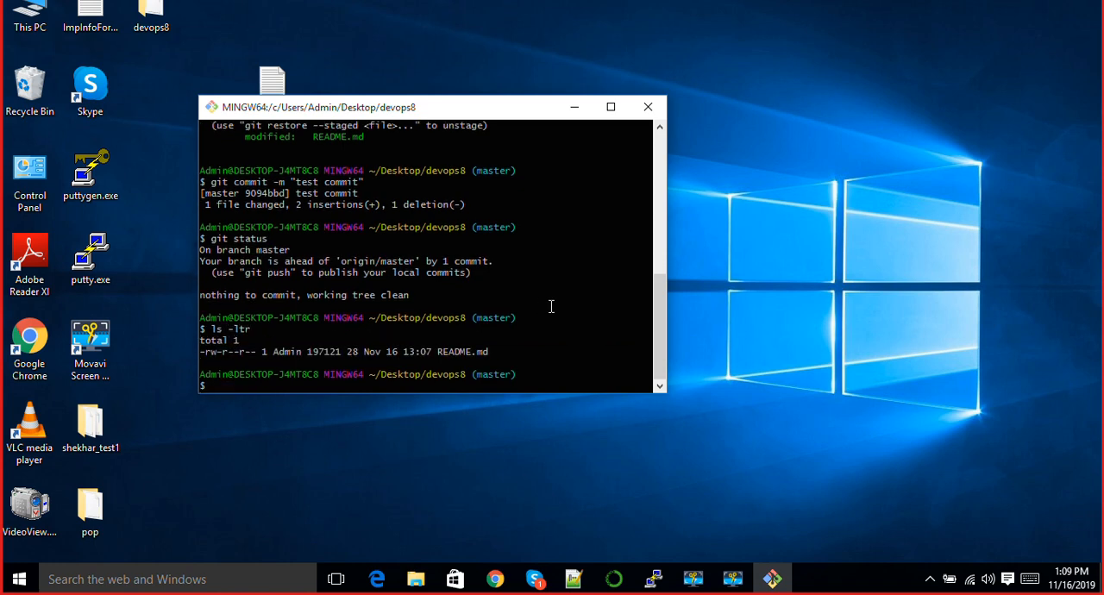
pyautogui.moveTo(402, 343)
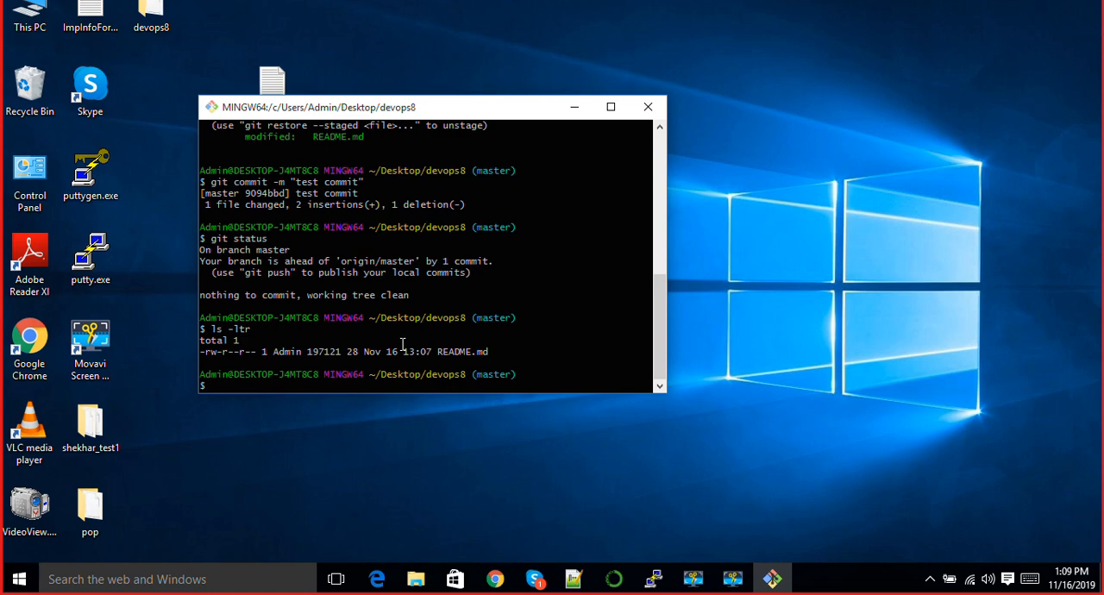
pyautogui.write('git p')
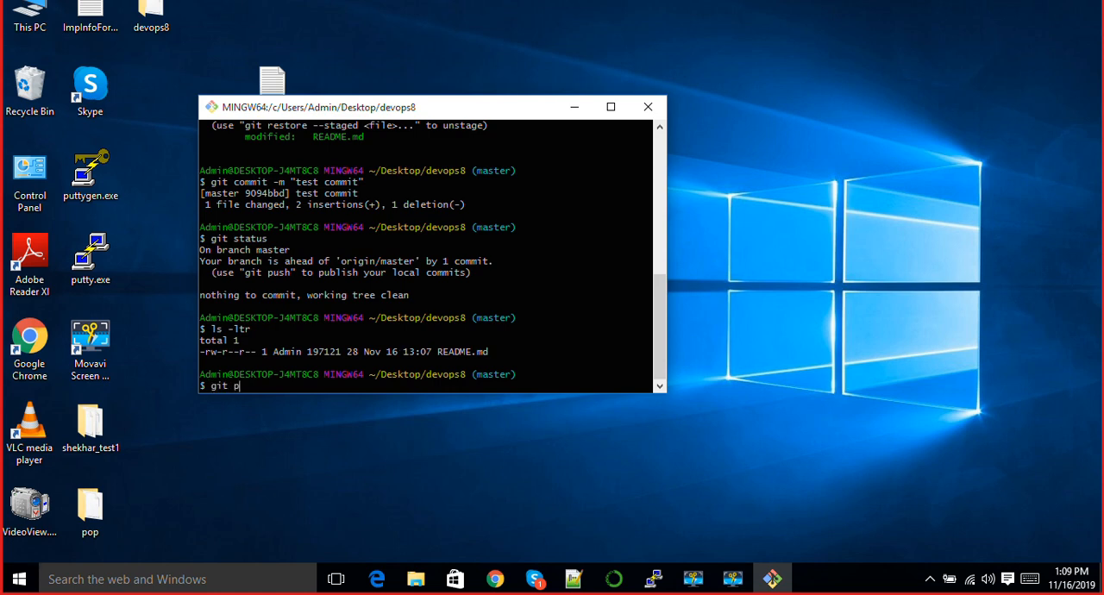
pyautogui.write('ush')
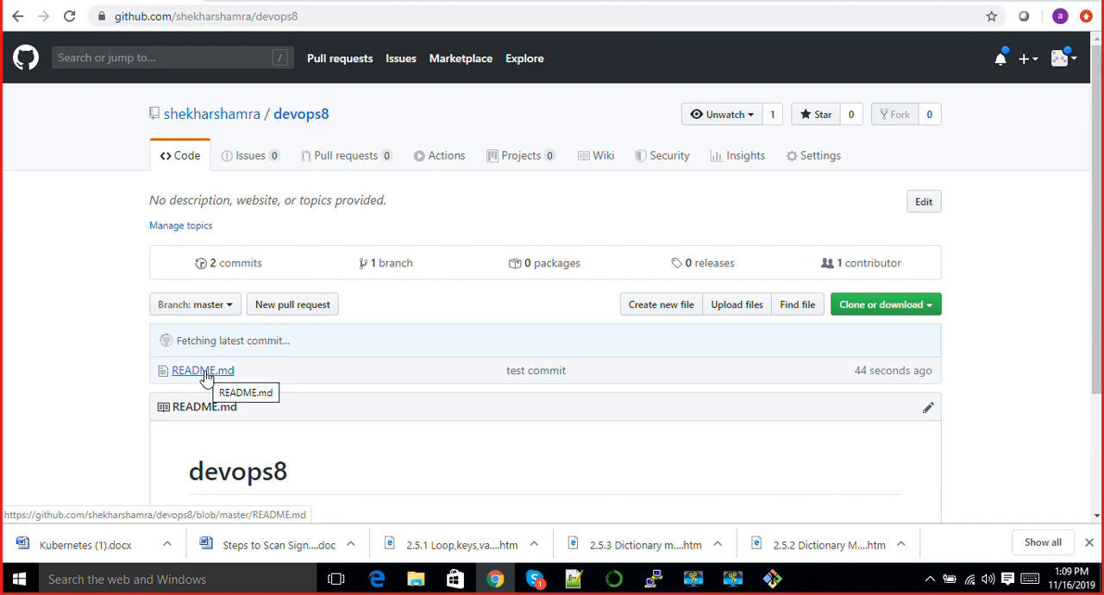
# Open README.md on GitHub and highlight the line 'this is test code'
pyautogui.click(202, 370)
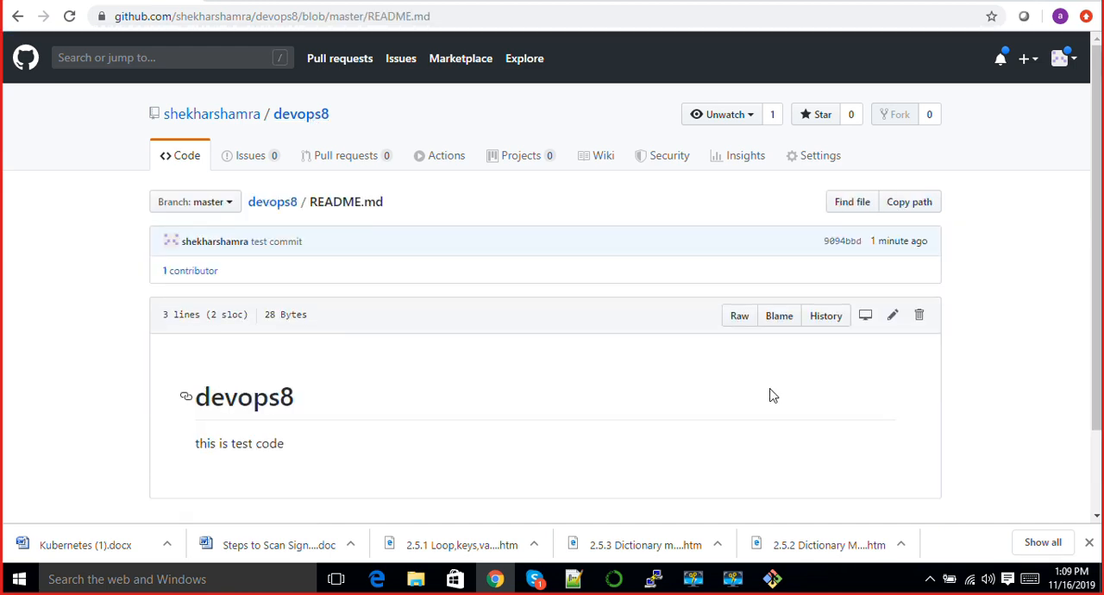
pyautogui.doubleClick(270, 443)
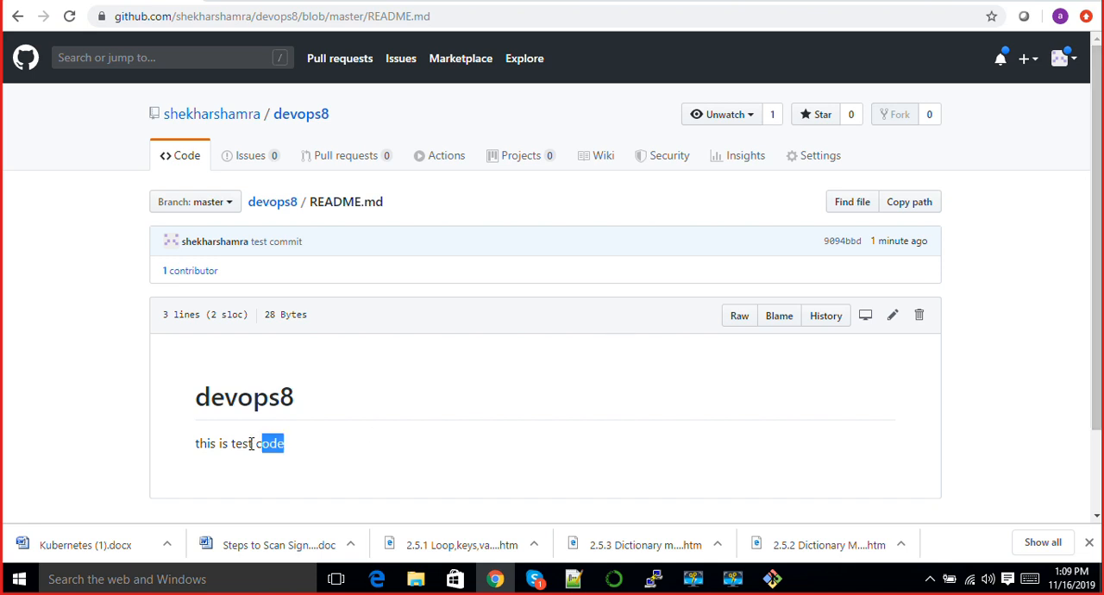
pyautogui.tripleClick(239, 443)
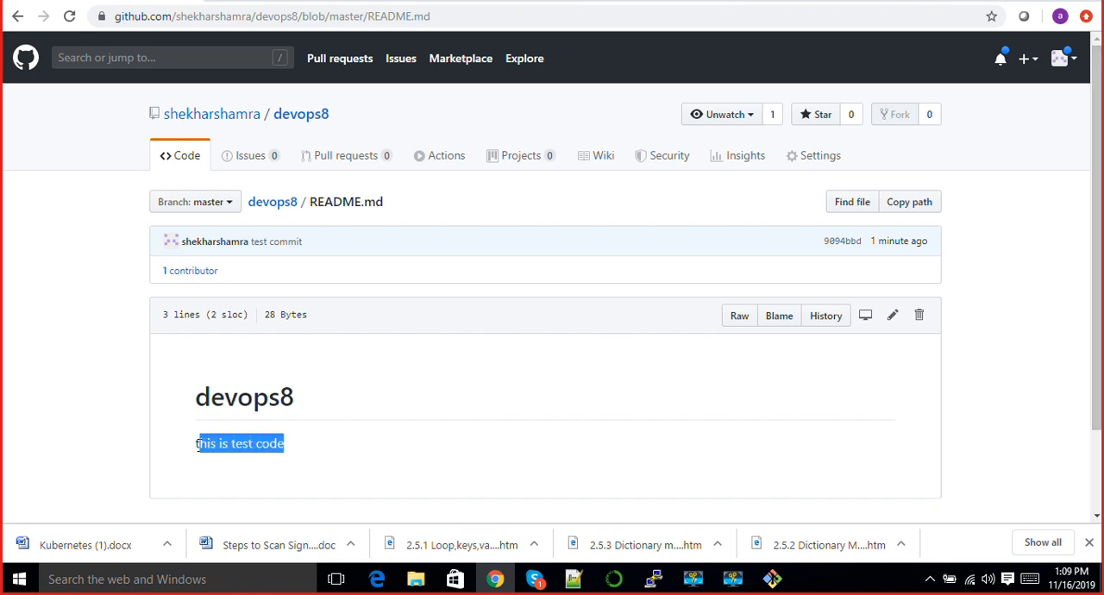